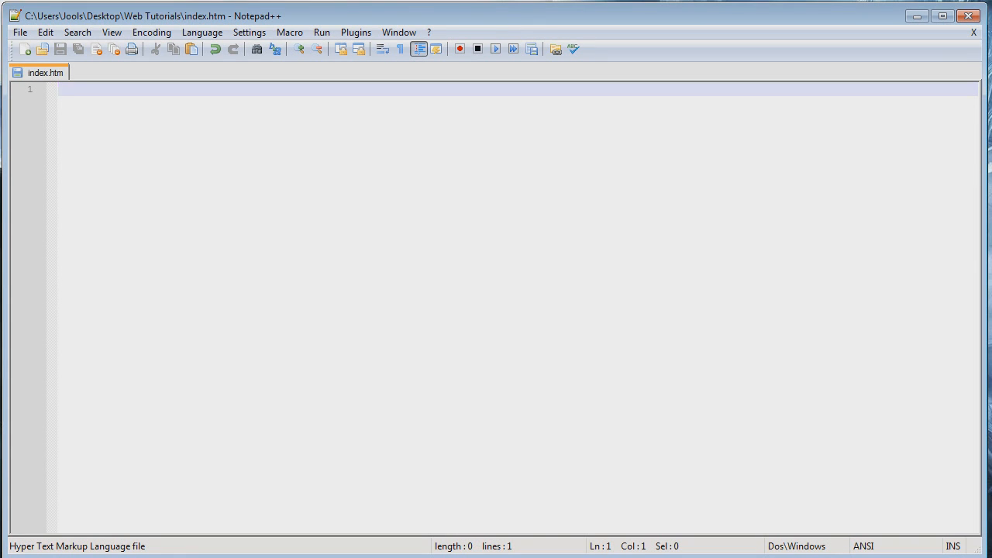
# Type the <!DOCTYPE html> declaration with opening and closing html tags and a body tag.
pyautogui.write('<!>')
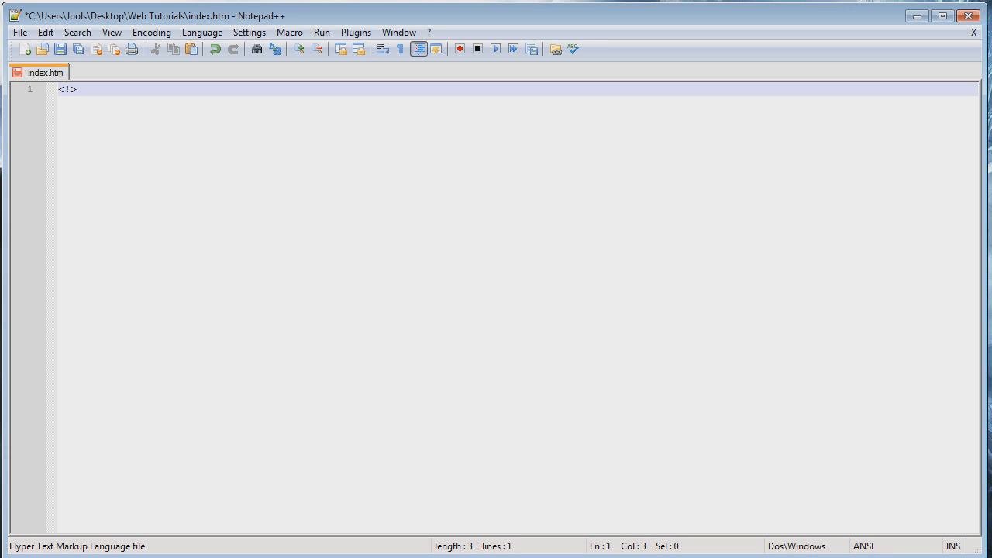
pyautogui.write('DI')
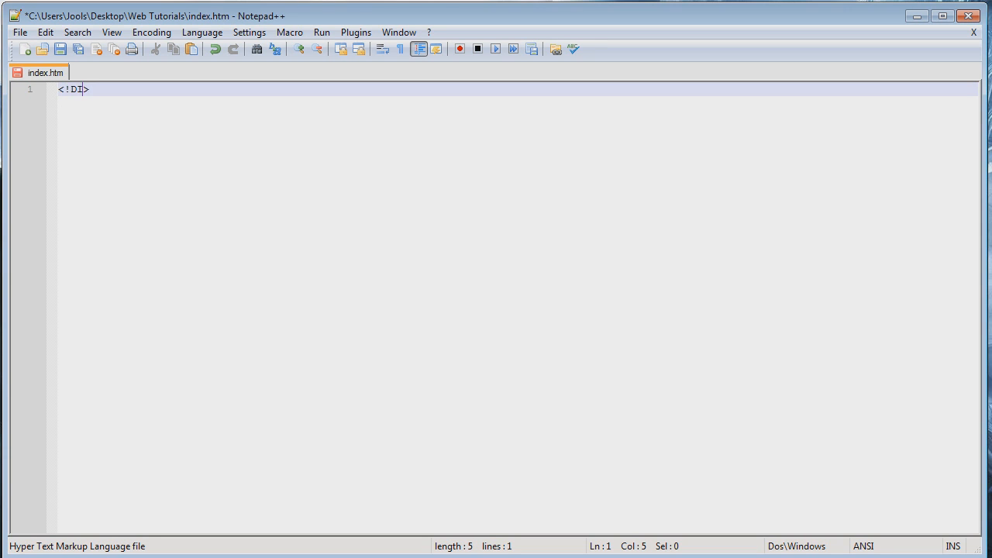
pyautogui.write('OC')
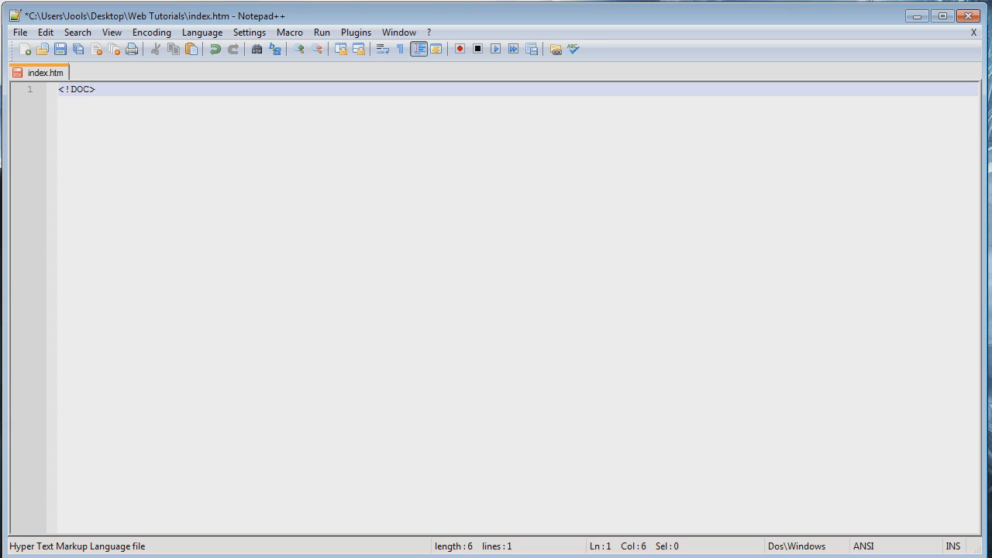
pyautogui.write('TYPE')
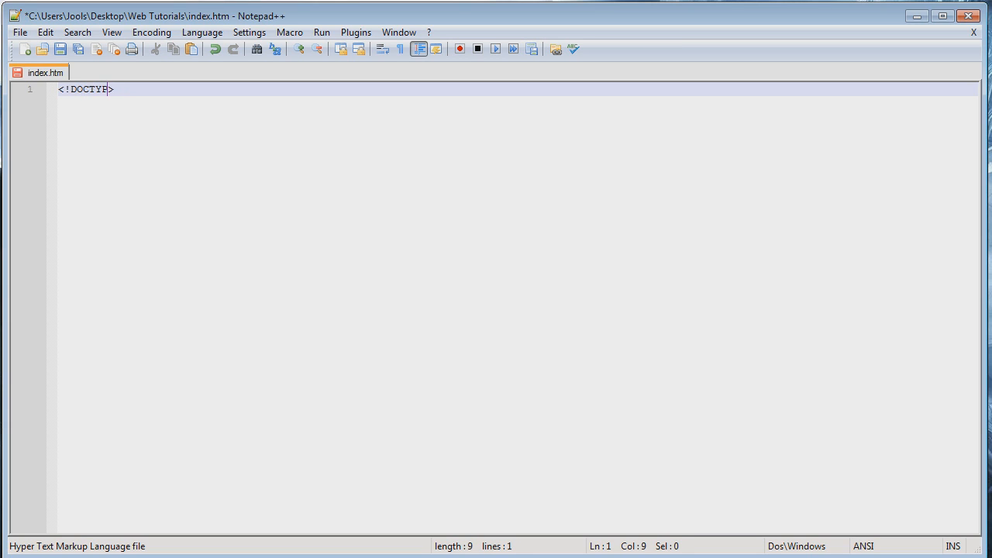
pyautogui.write('html')
pyautogui.write('<>')
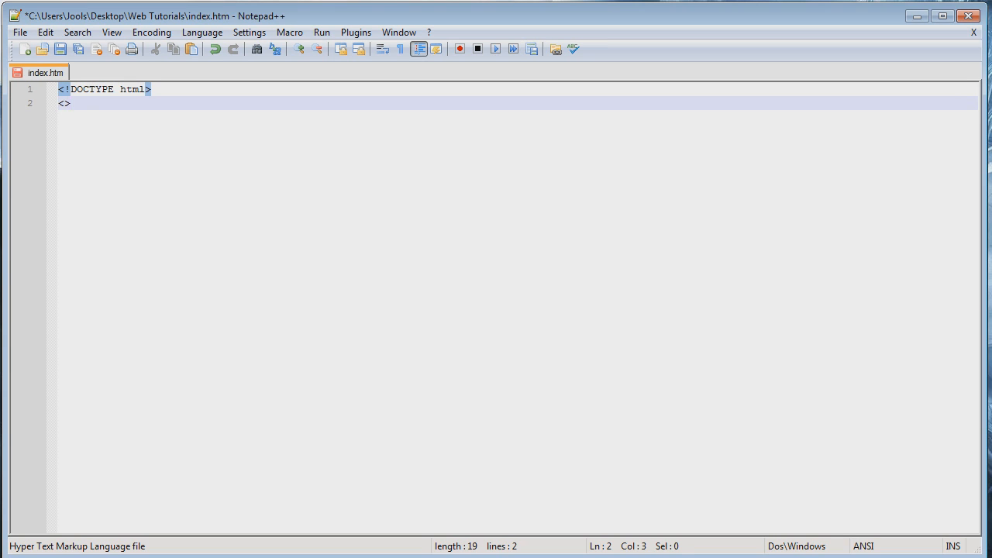
pyautogui.write('html')
pyautogui.write('<')
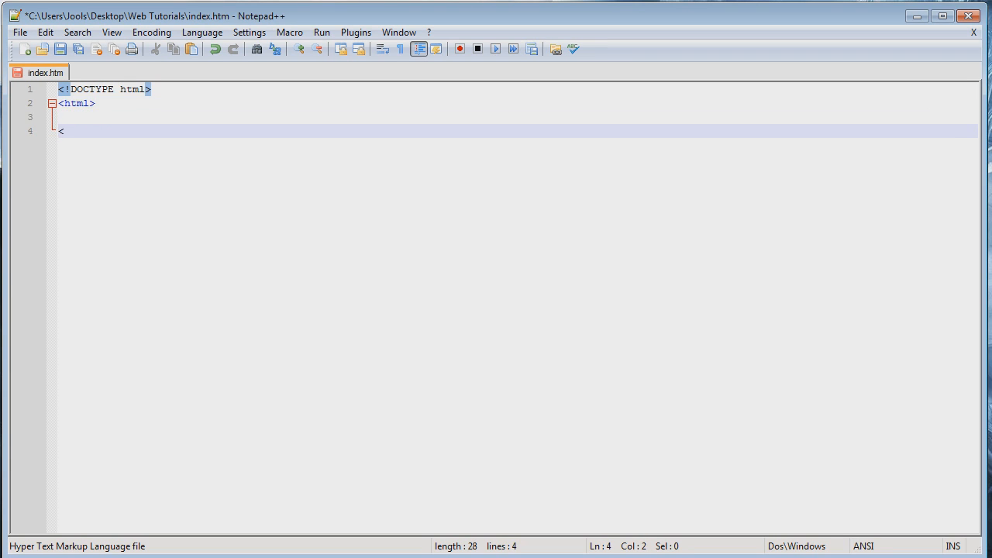
pyautogui.write('/html>')
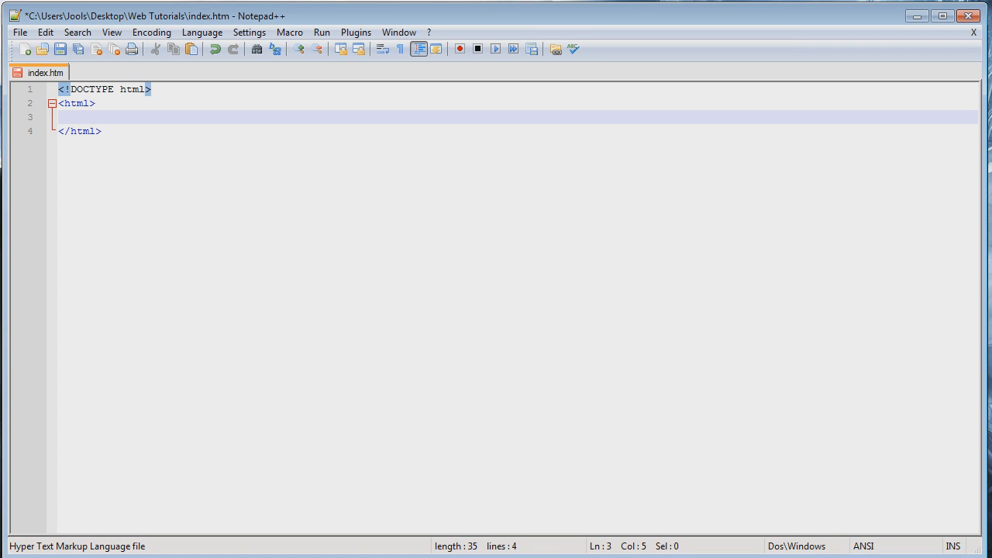
pyautogui.write('<>')
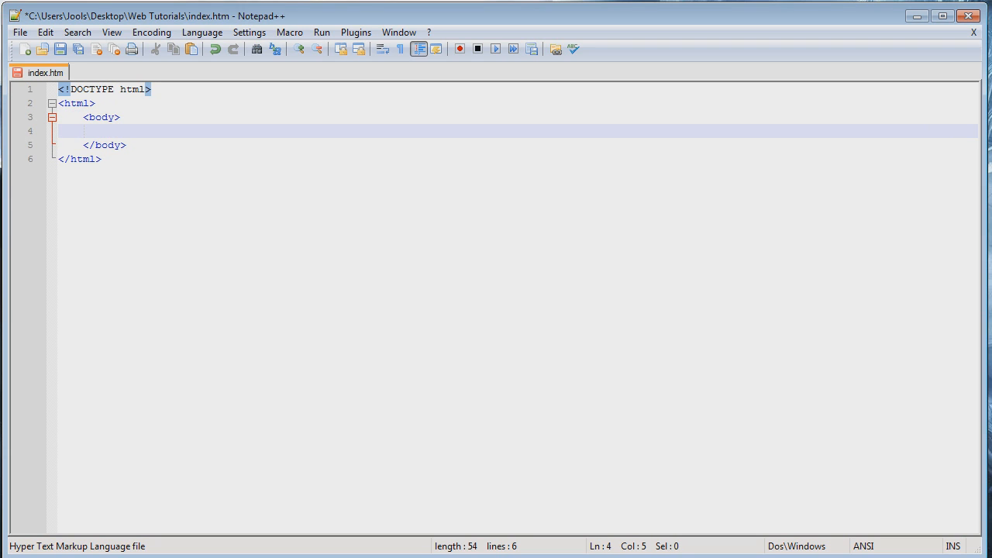
# Add an h1 heading reading 'This is a webpage' inside the body.
pyautogui.write('<>')
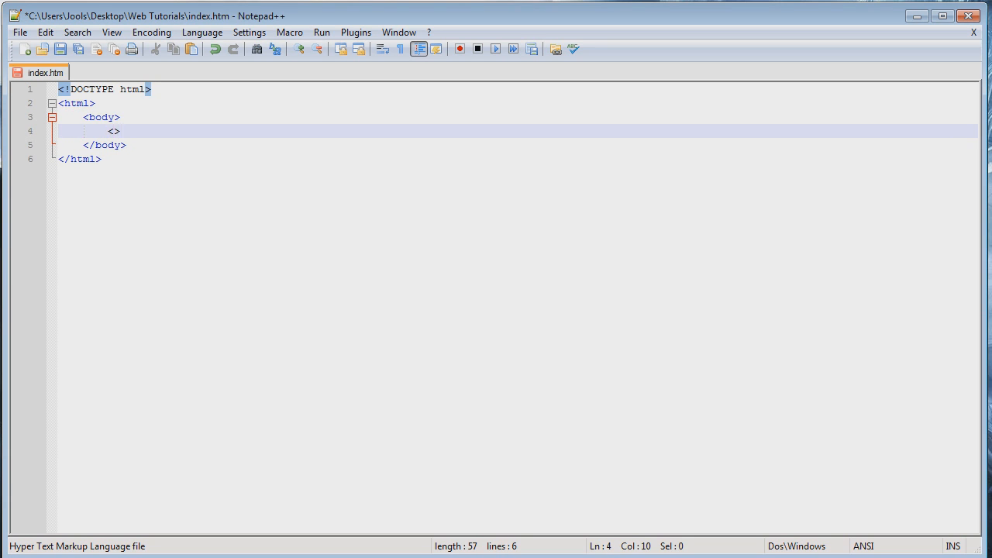
pyautogui.write('h1')
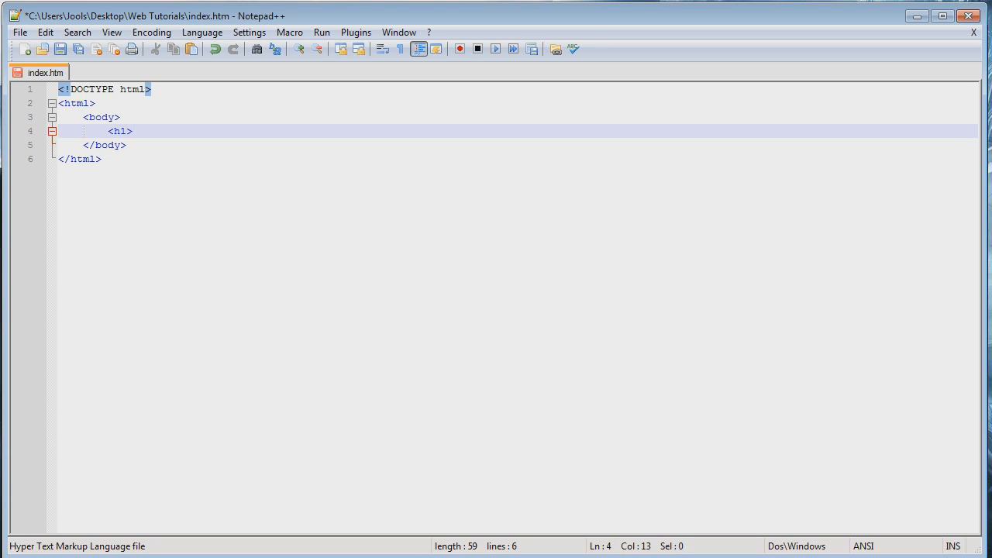
pyautogui.write('This is a')
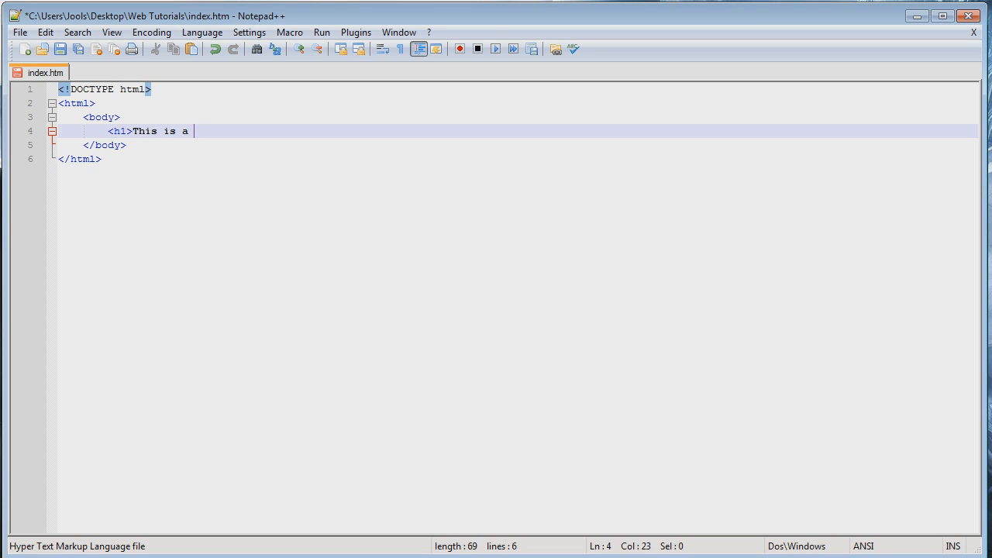
pyautogui.write('webpage<>')
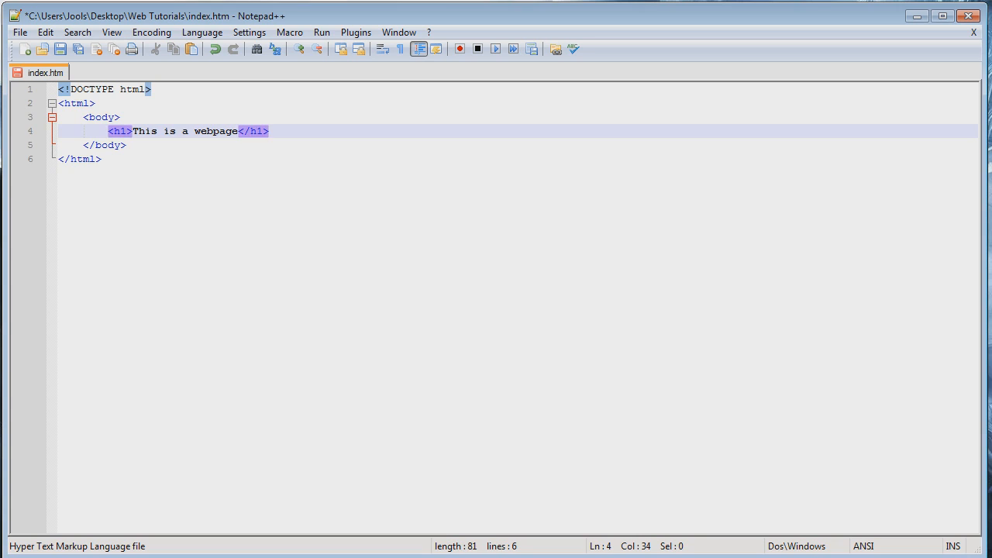
# Point out the opening and closing html tags and the body block, then select the body lines.
pyautogui.click(76, 103)
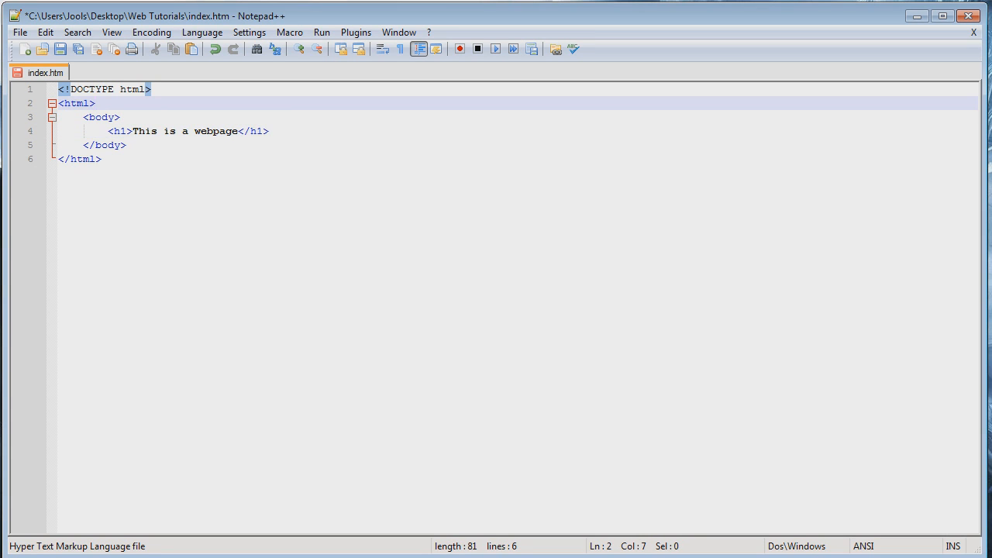
pyautogui.click(96, 103)
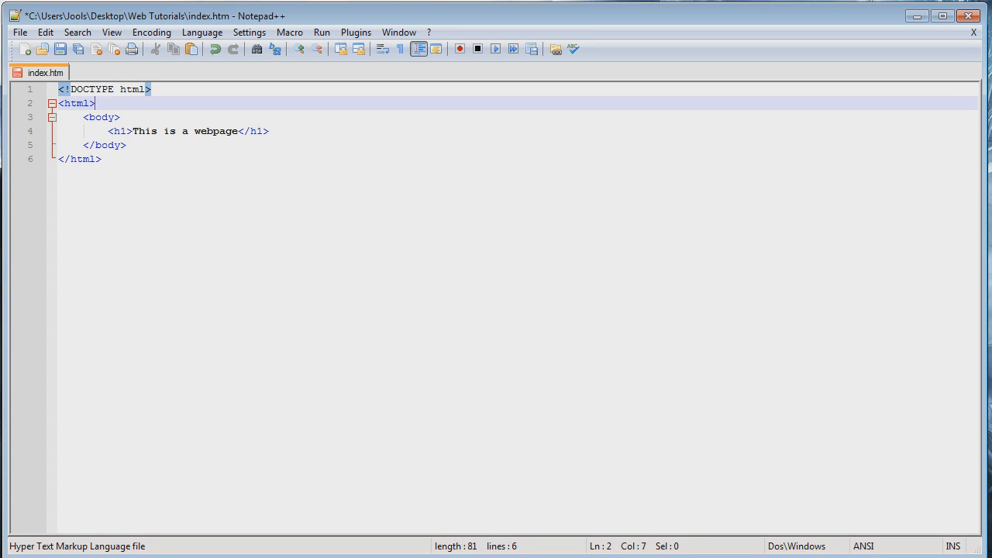
pyautogui.press('ctrl+a')
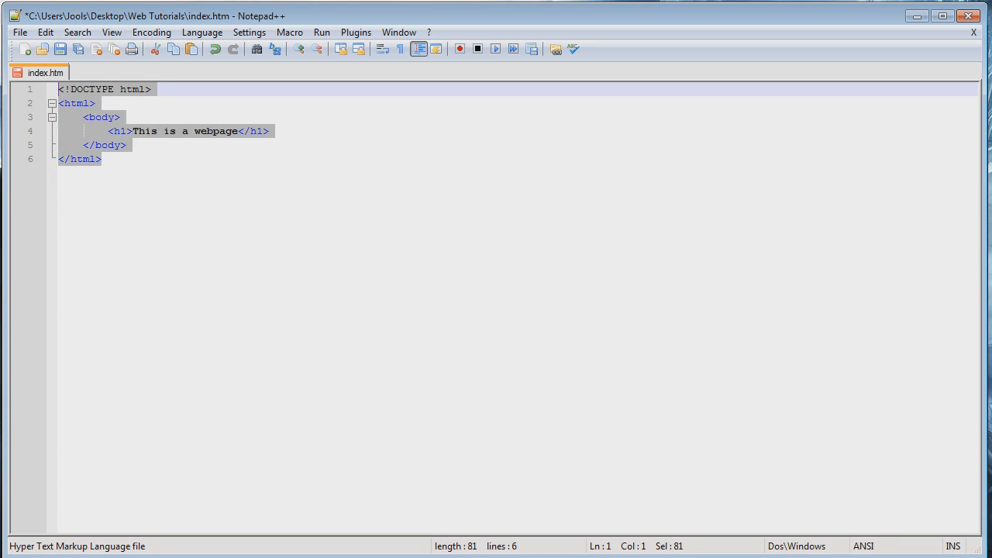
pyautogui.click(100, 159)
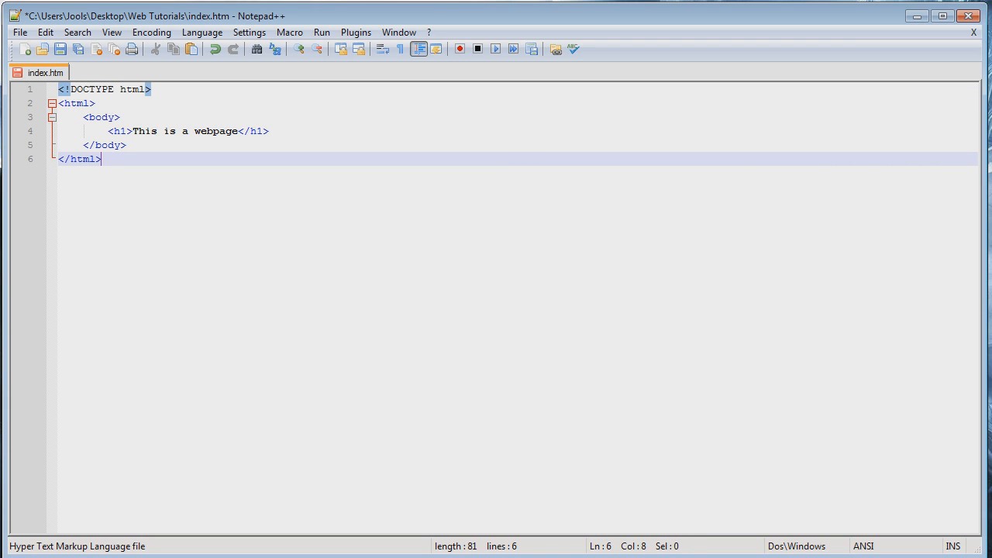
pyautogui.click(85, 103)
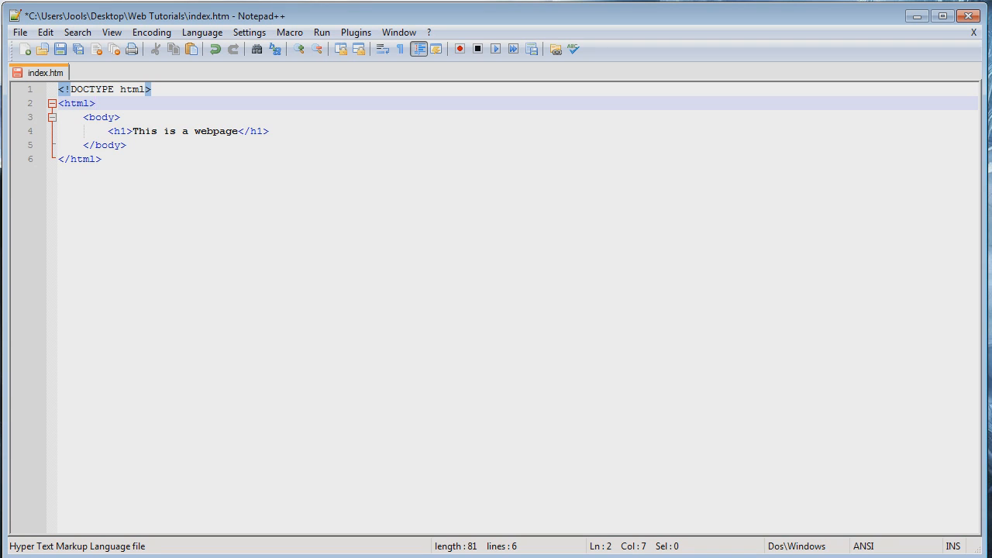
pyautogui.click(95, 104)
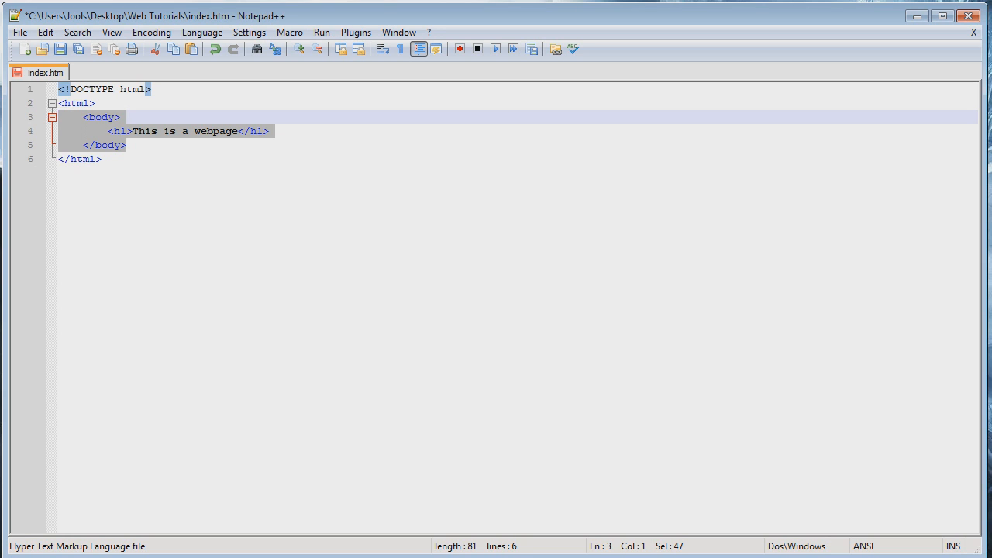
pyautogui.click(95, 103)
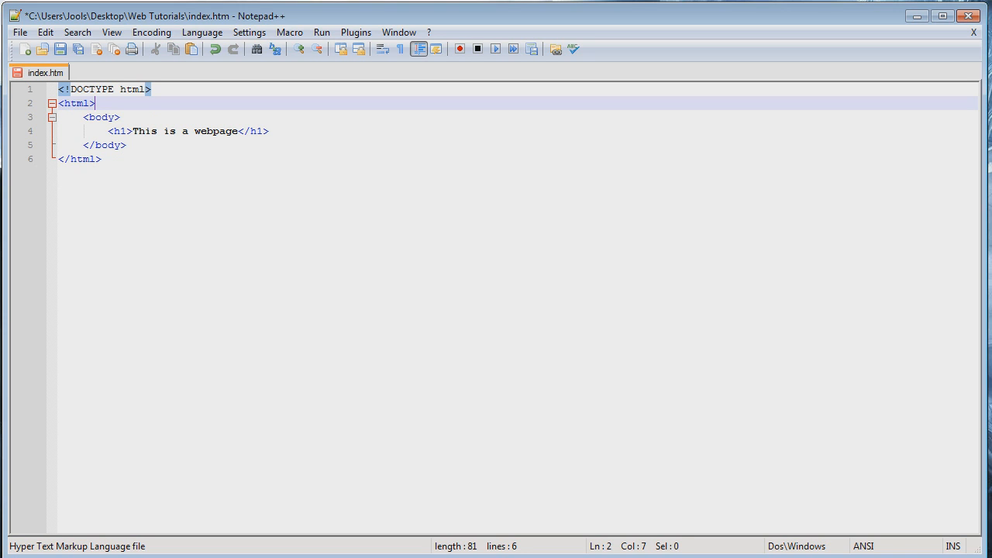
pyautogui.moveTo(93, 117); pyautogui.dragTo(126, 145)
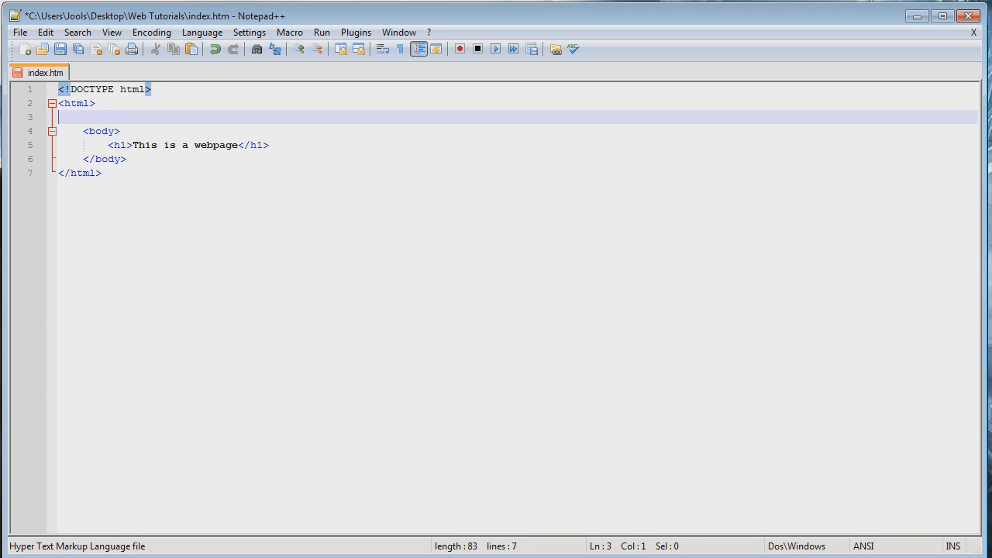
# Type an indented head element, break a line inside it, and begin a new tag.
pyautogui.press('Tab')
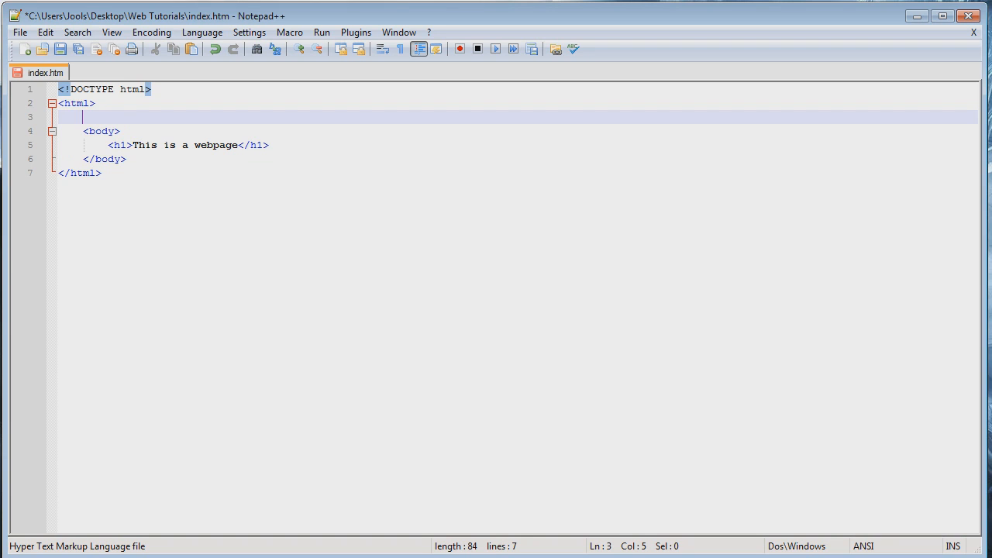
pyautogui.write('<>')
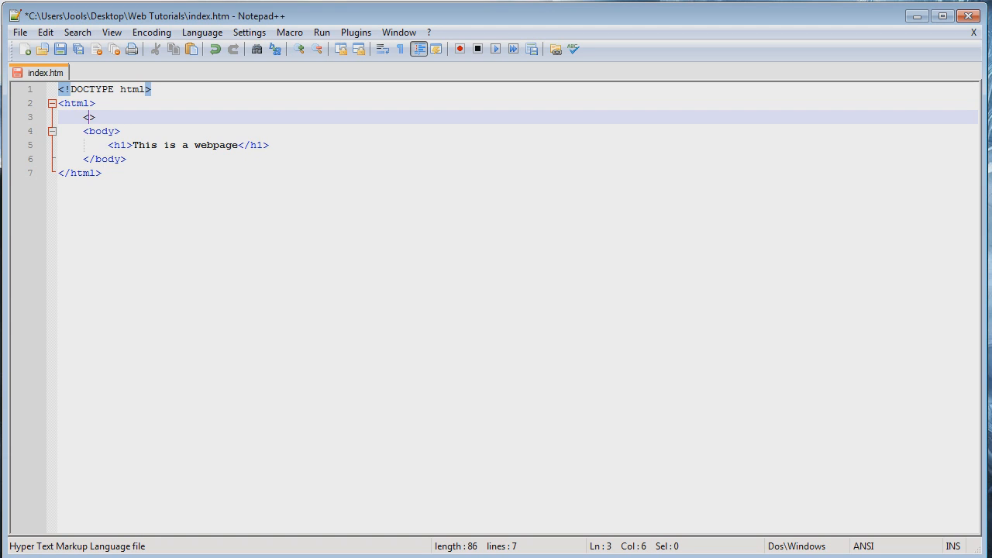
pyautogui.write('head')
pyautogui.write('</')
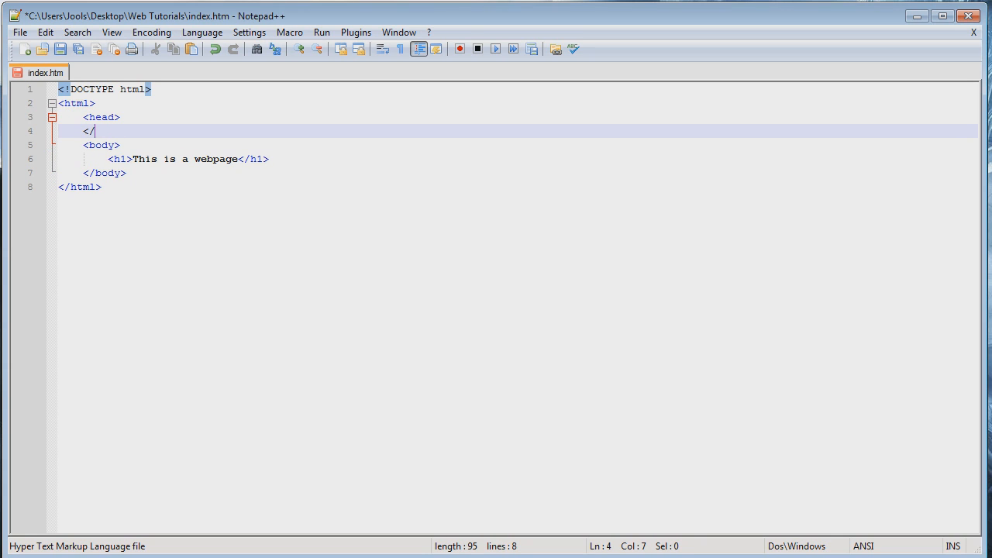
pyautogui.write('head>')
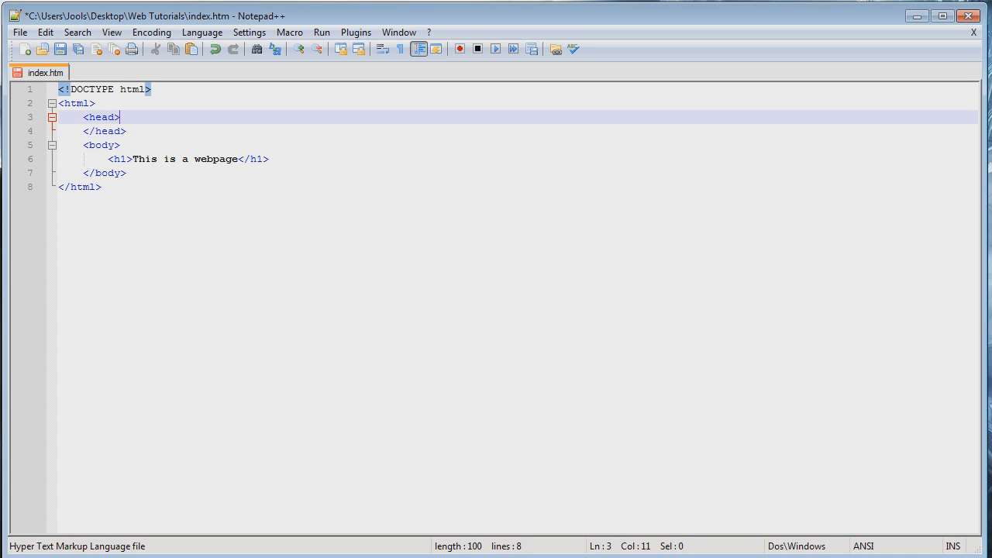
pyautogui.press('Return')
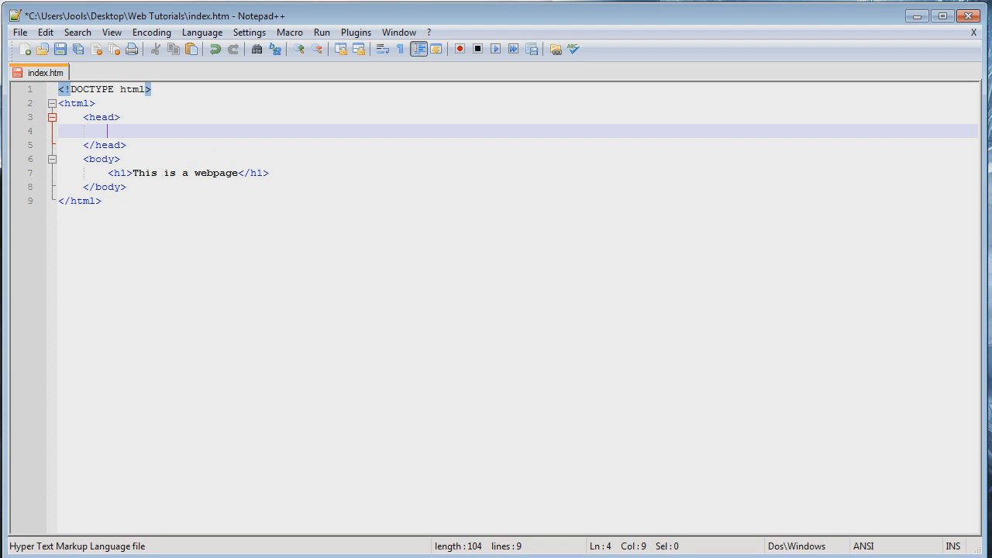
pyautogui.write('<>')
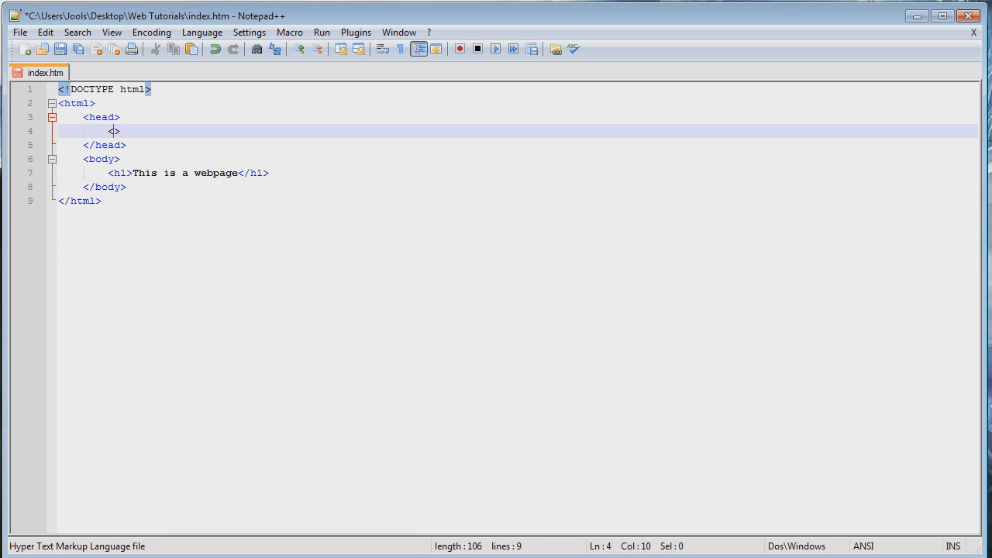
# Type the opening and closing title tags and remove the space between them.
pyautogui.write('title')
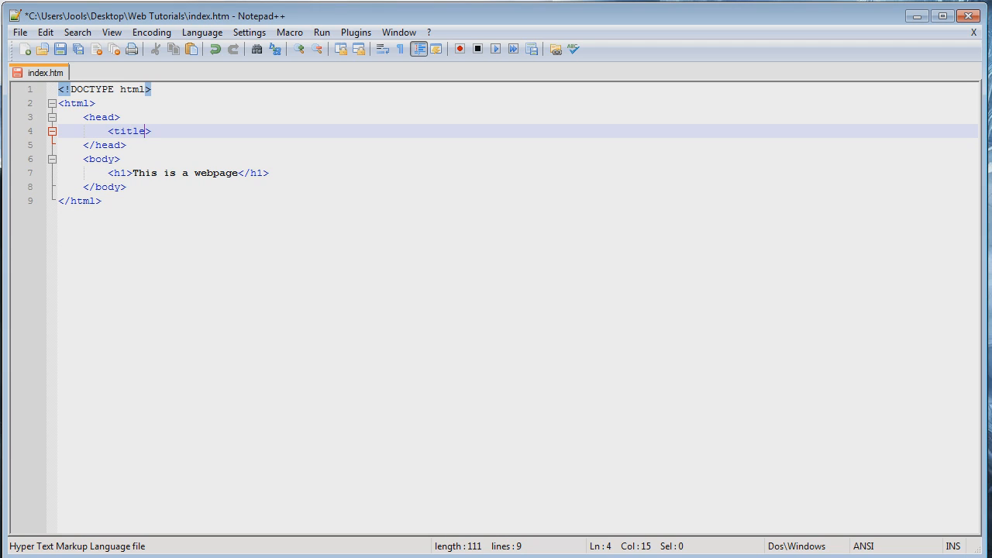
pyautogui.write('</>')
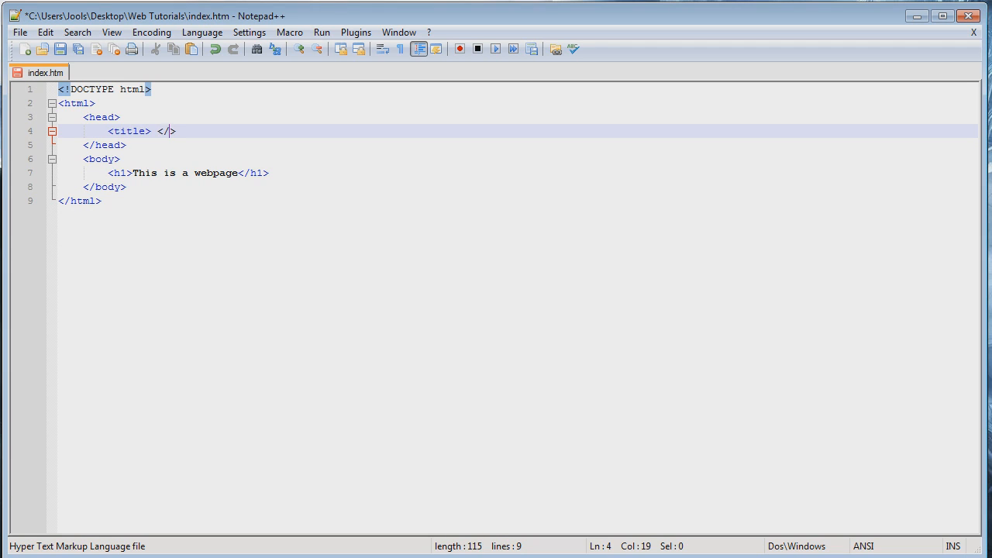
pyautogui.write('title>')
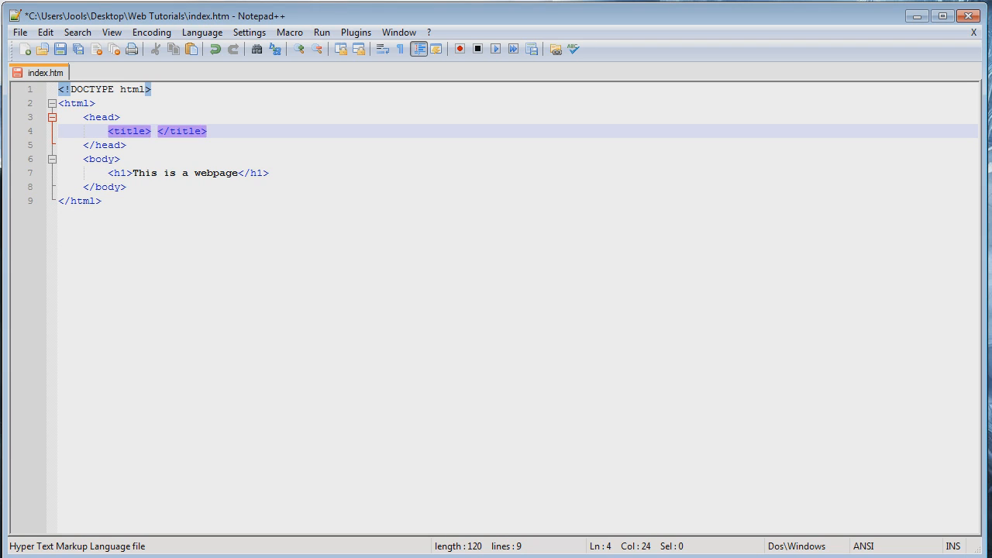
pyautogui.click(155, 131)
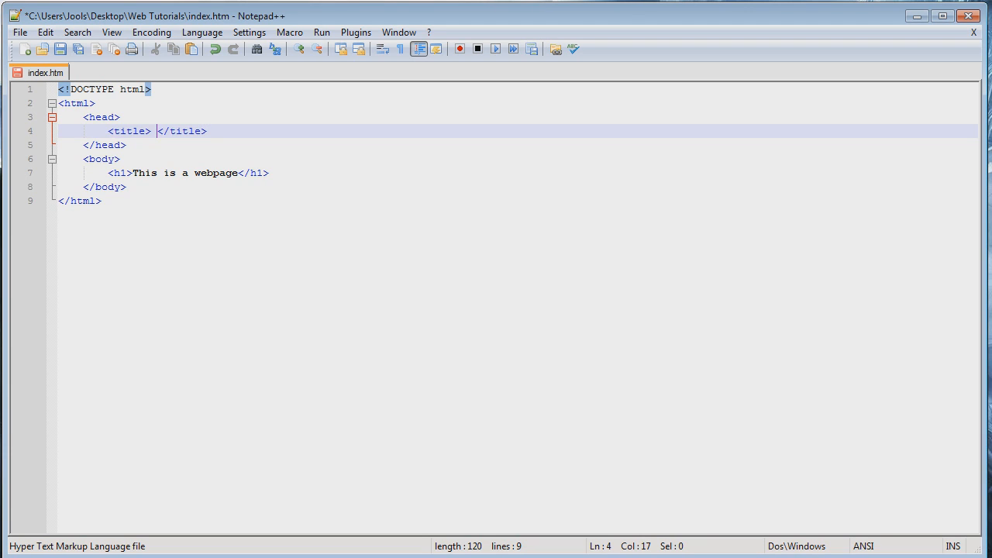
pyautogui.press('Backspace')
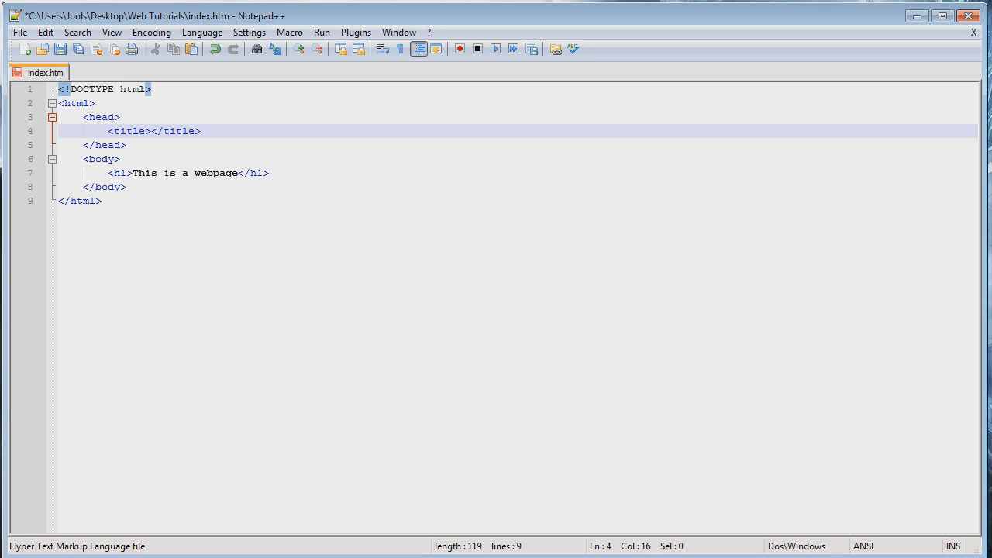
# Enter 'Hello World' as the page title and switch to the browser preview.
pyautogui.write('A')
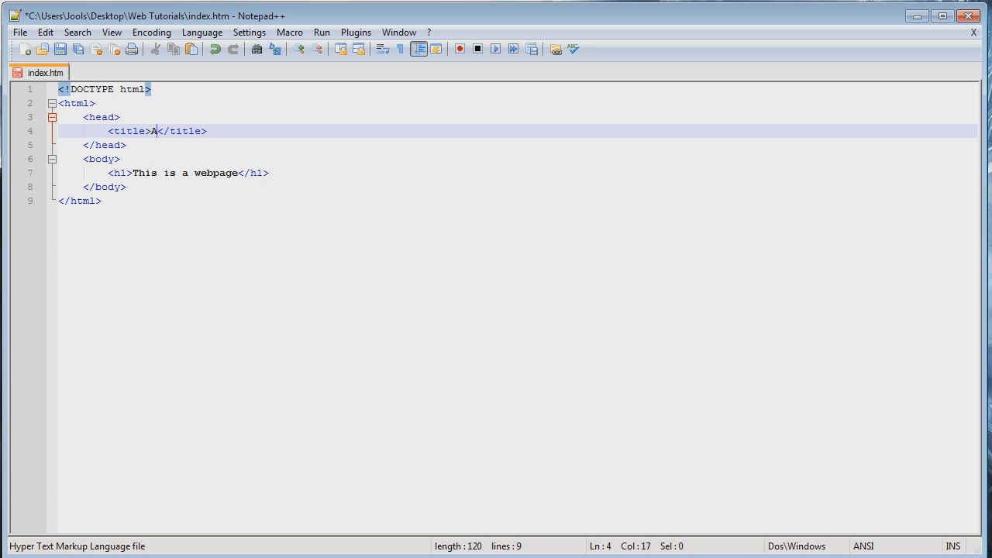
pyautogui.write('e')
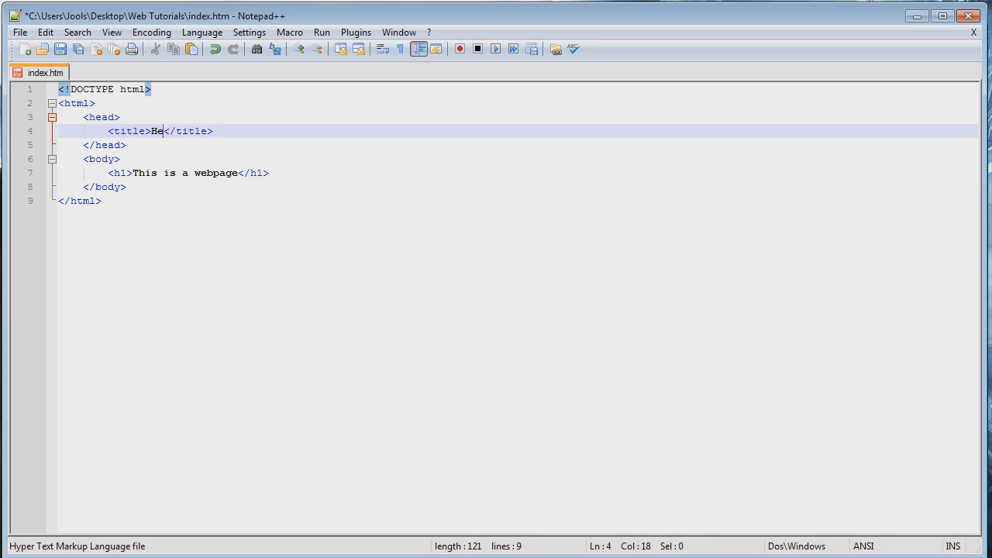
pyautogui.write('llo World')
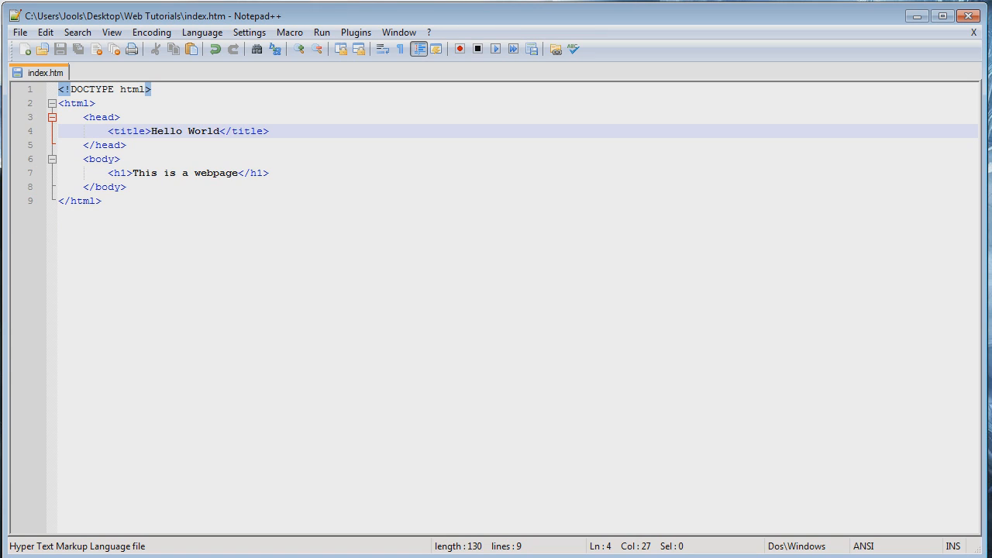
pyautogui.click(223, 130)
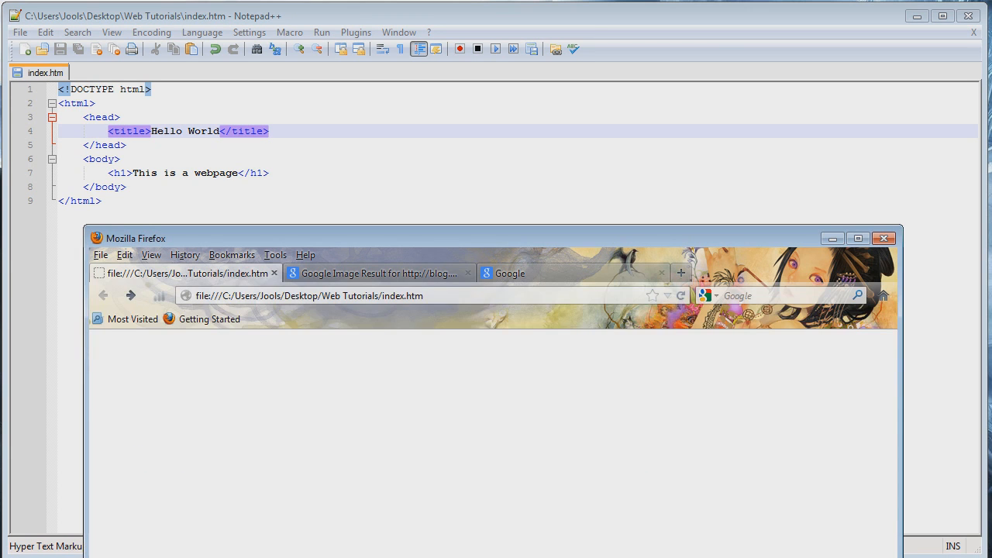
# Reload index.htm to show the Hello World title, move the window aside, and show Google.
pyautogui.click(680, 295)
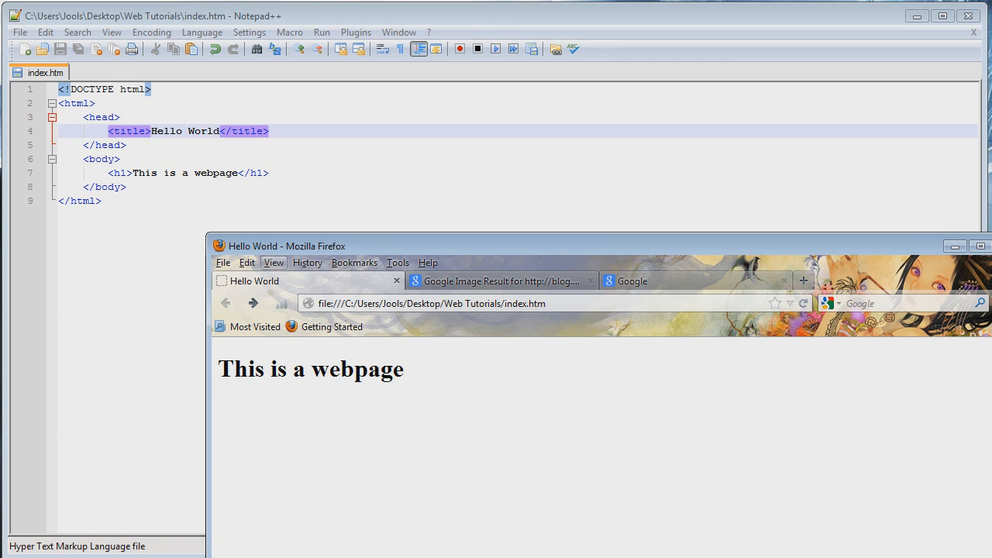
pyautogui.moveTo(310, 246); pyautogui.dragTo(284, 189)
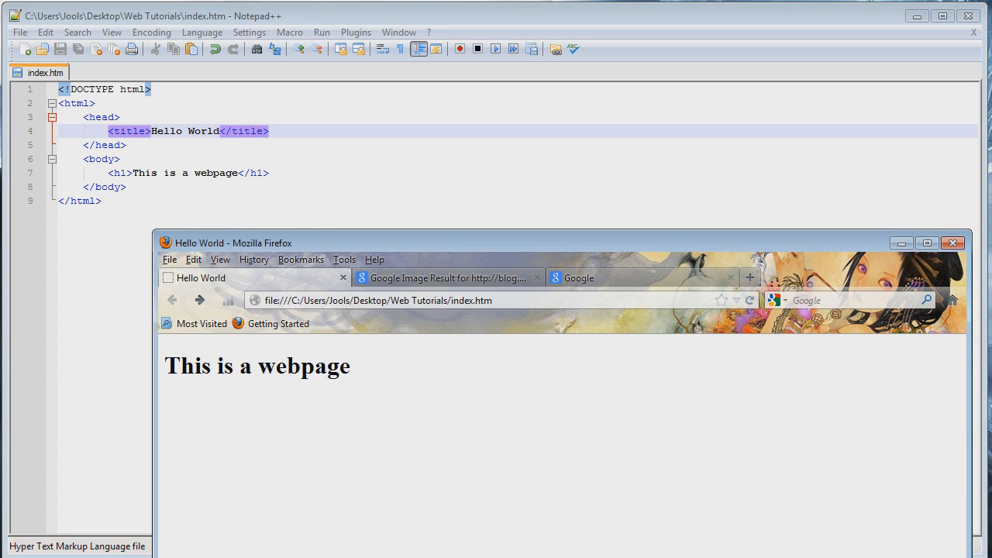
pyautogui.click(577, 278)
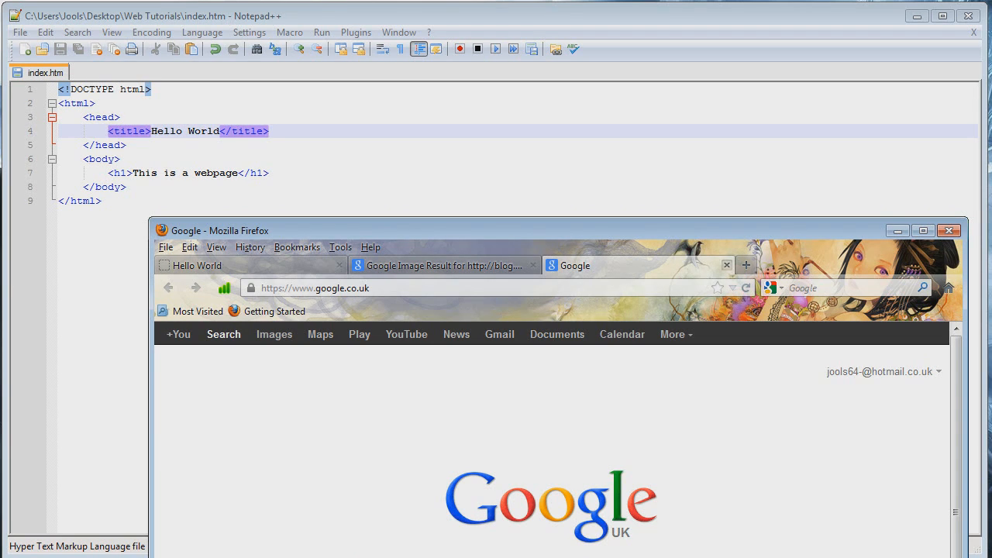
# Return to Notepad++ and review the title element and head section by selecting them.
pyautogui.click(949, 230)
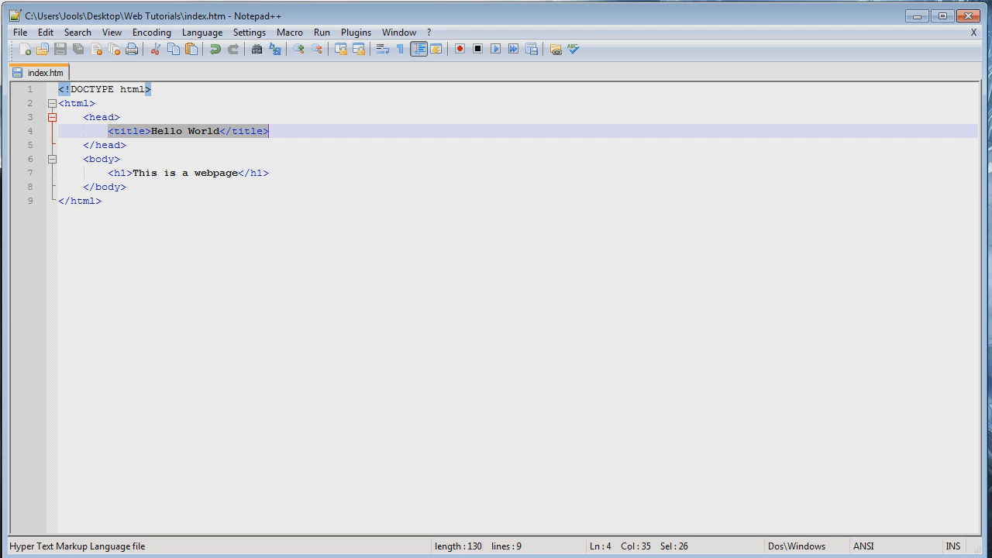
pyautogui.click(105, 145)
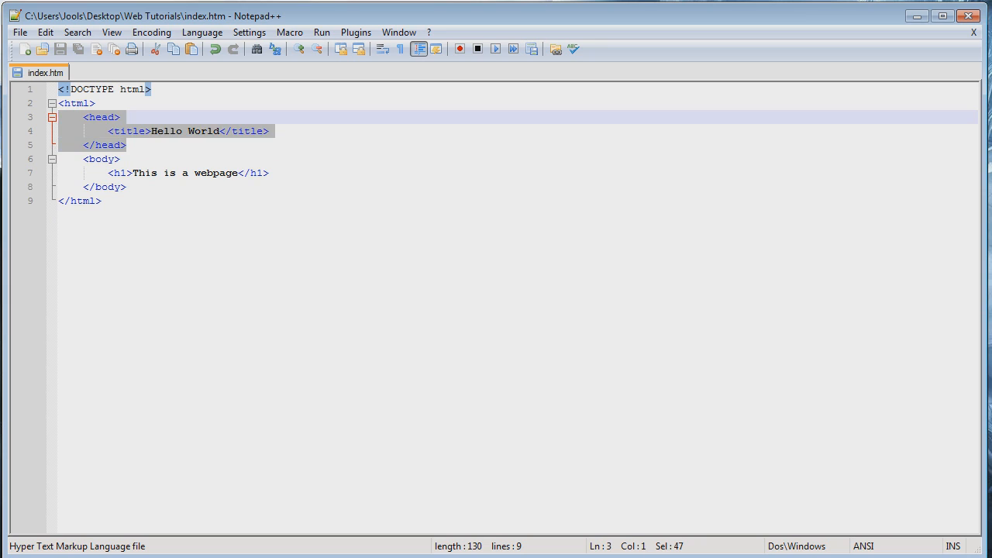
pyautogui.click(269, 131)
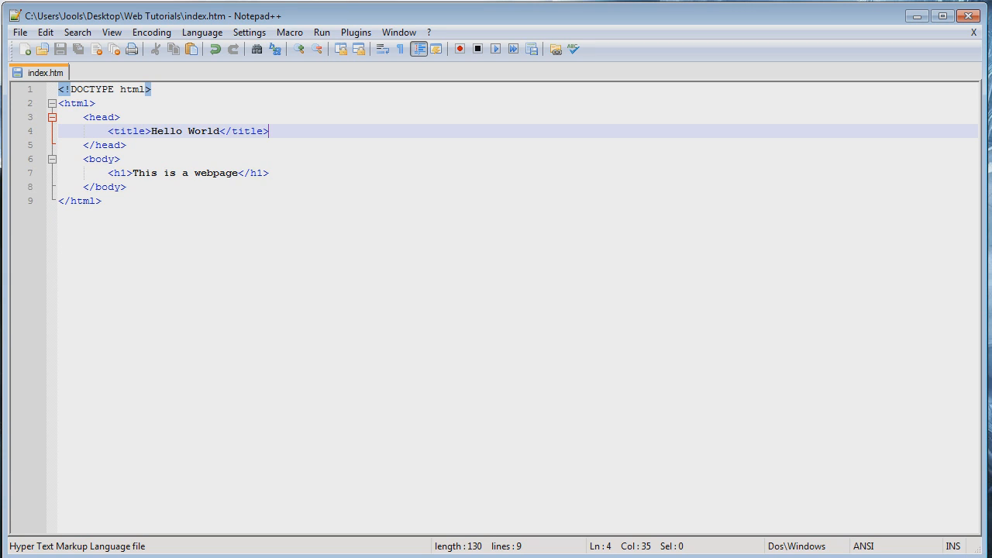
pyautogui.click(194, 172)
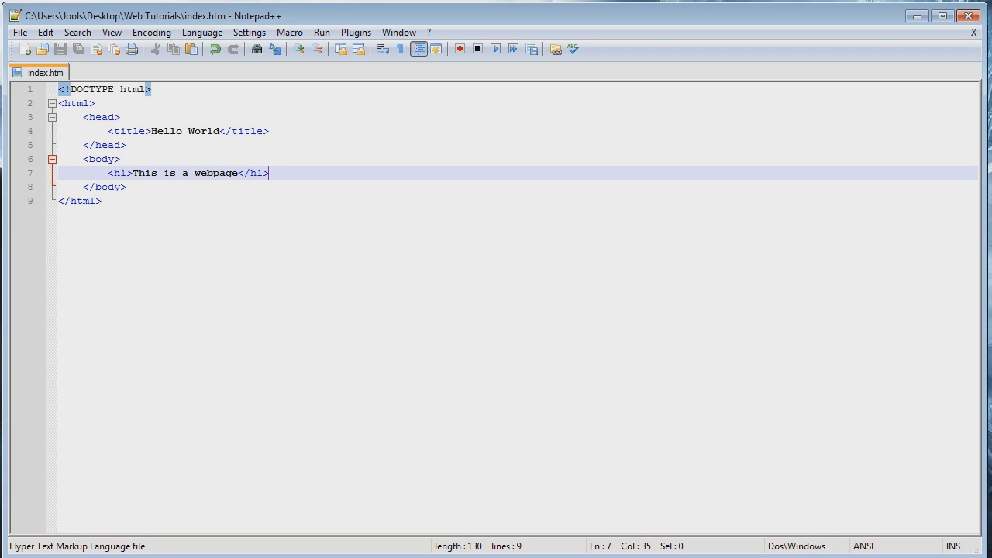
# Add <p>this is a paragraph</p> after the h1 line, with new blank lines below.
pyautogui.click(107, 172)
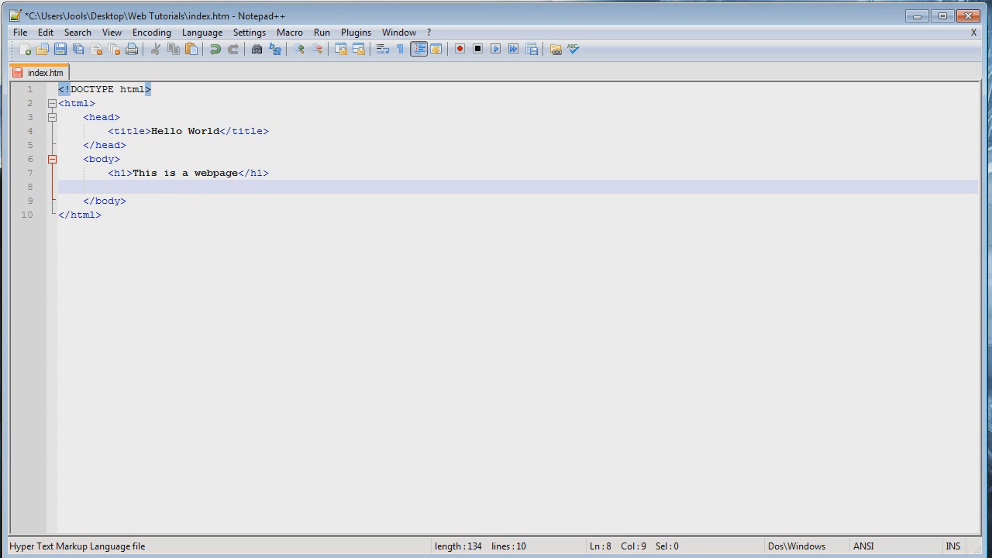
pyautogui.write('<p>')
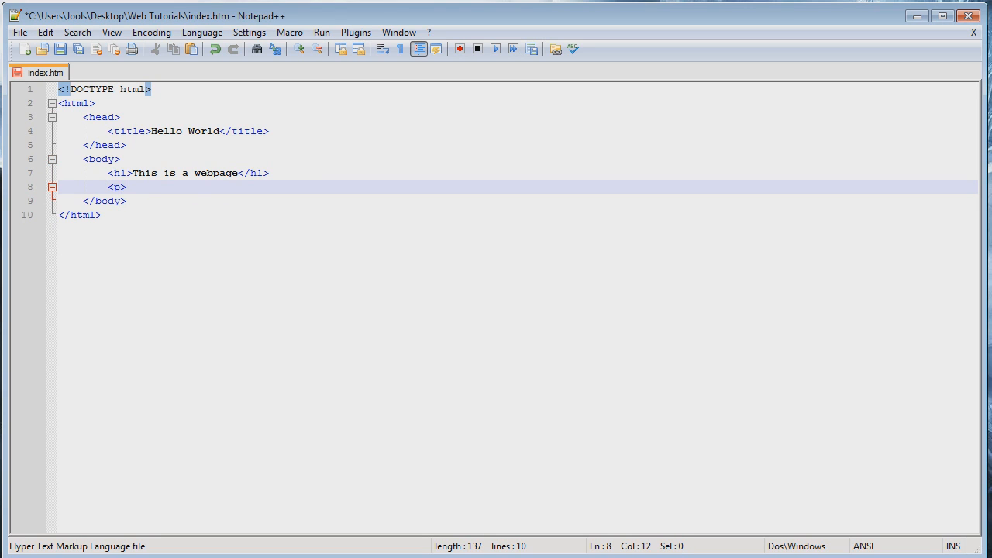
pyautogui.write('this is a')
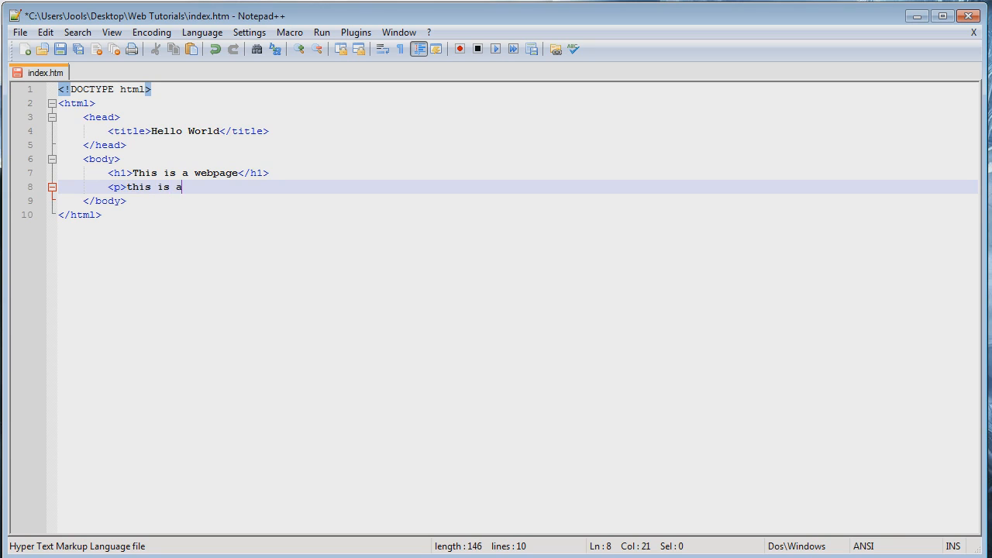
pyautogui.write('paragraph')
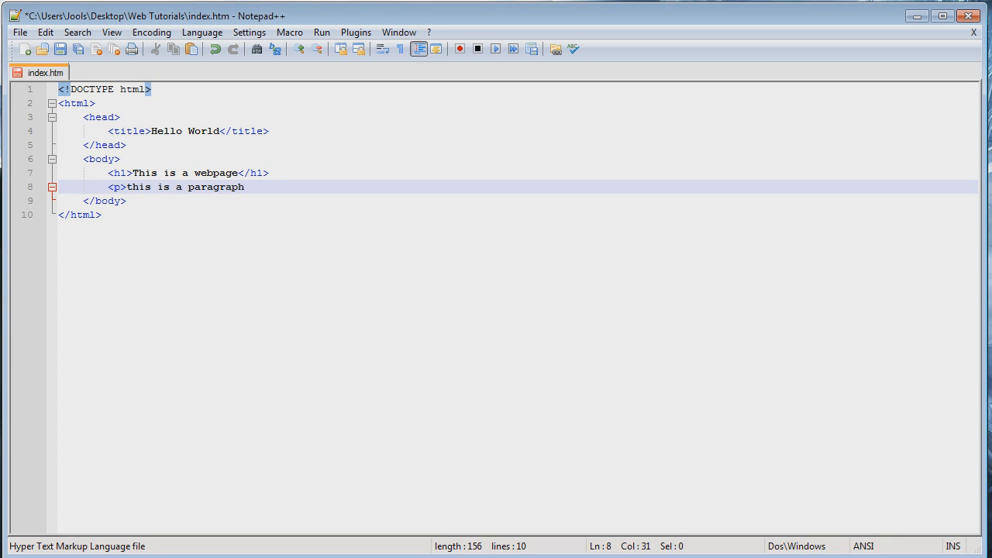
pyautogui.write('</p>')
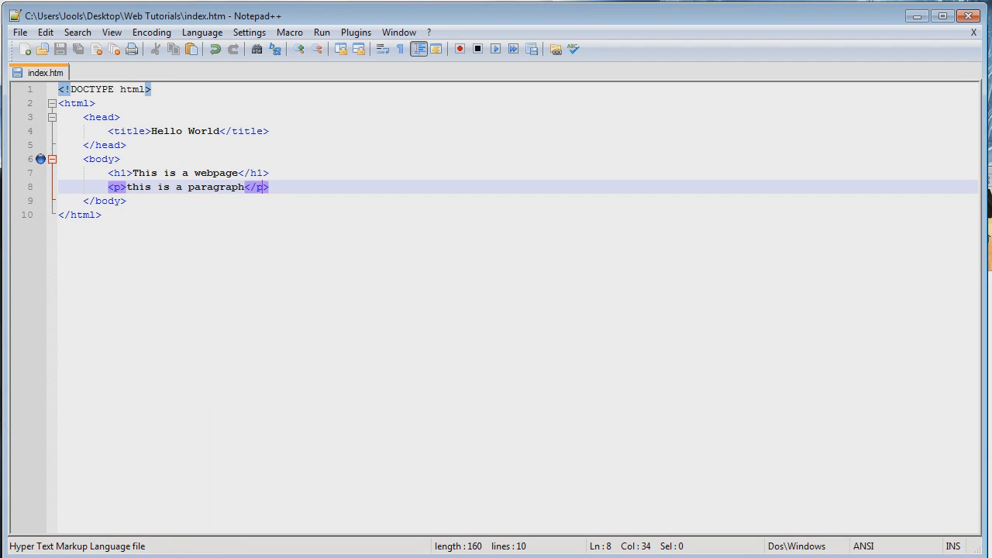
pyautogui.press('Enter')
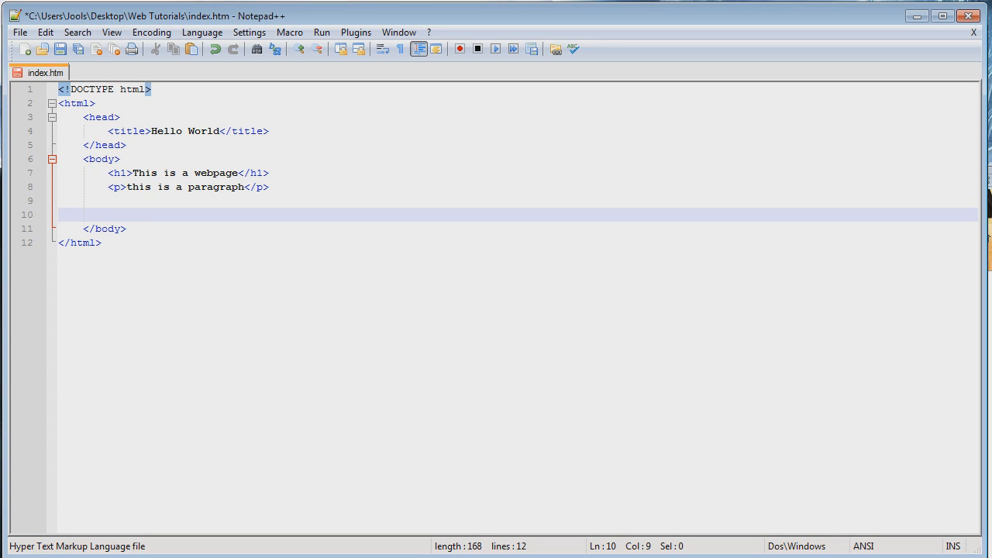
# Type 'THis is some text' and 'this is some more text.' below the paragraph, then save.
pyautogui.write('THis is')
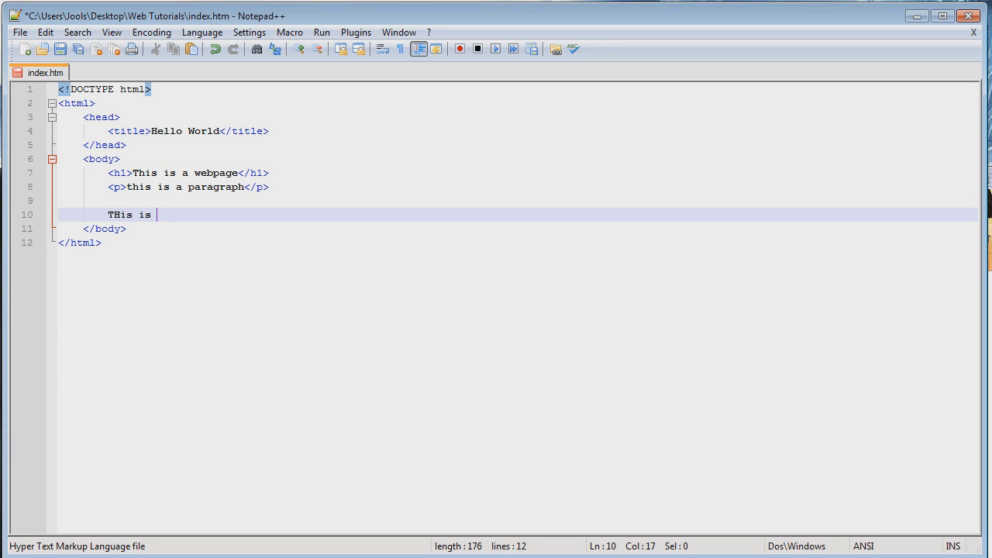
pyautogui.write('some tex')
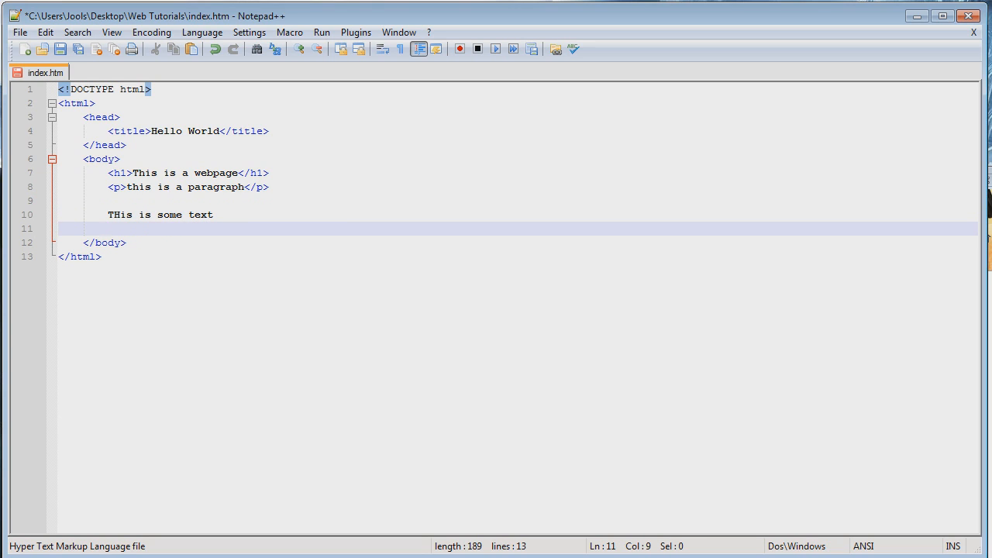
pyautogui.write('this is so')
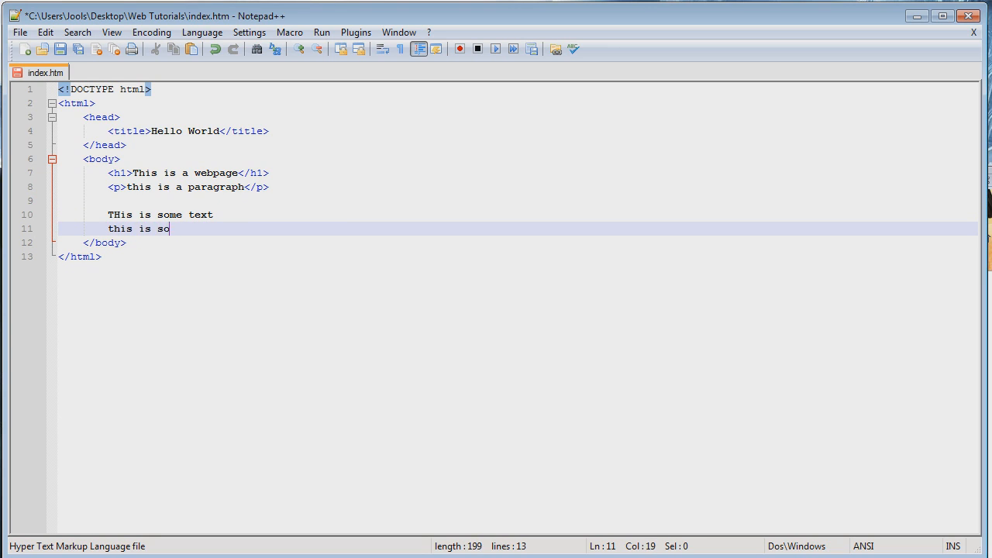
pyautogui.write('me more text')
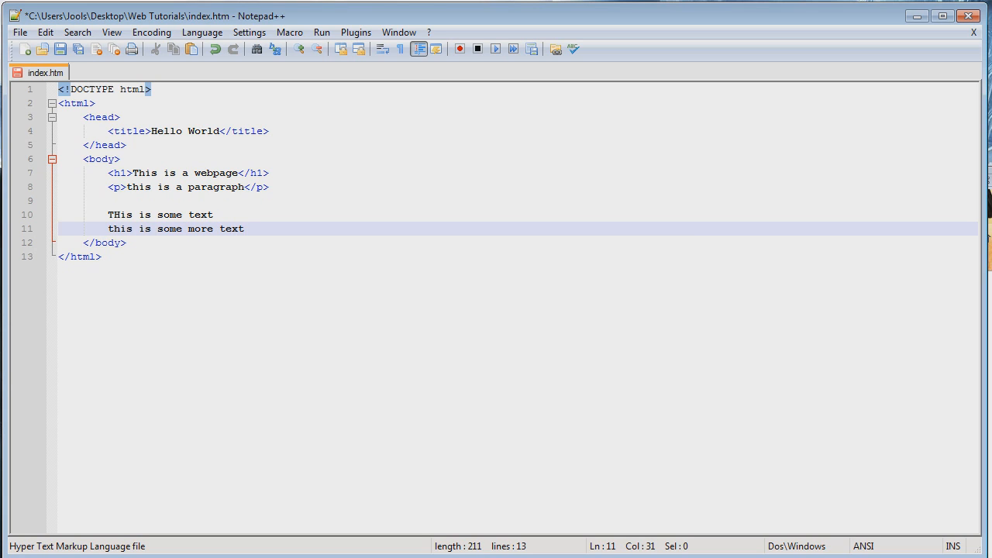
pyautogui.write('.')
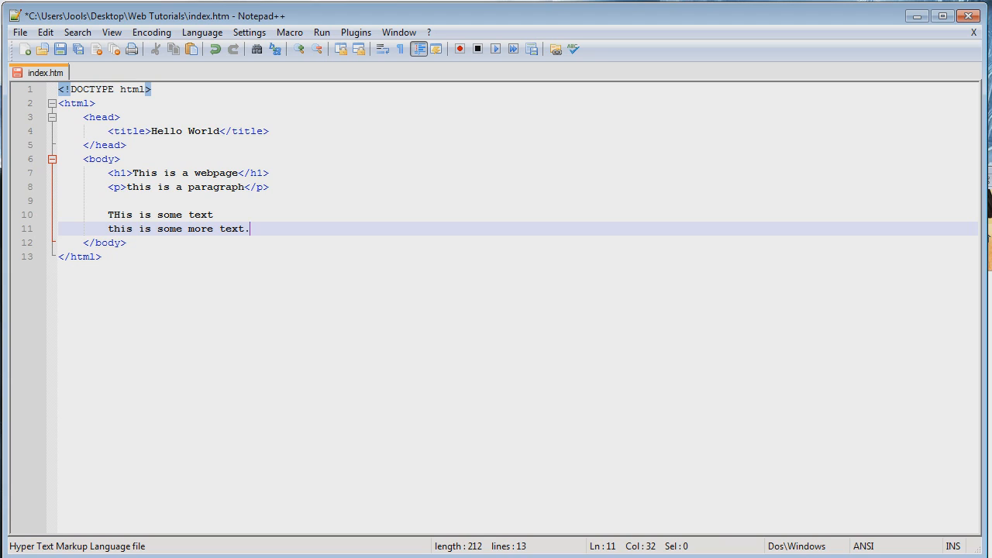
pyautogui.click(155, 215)
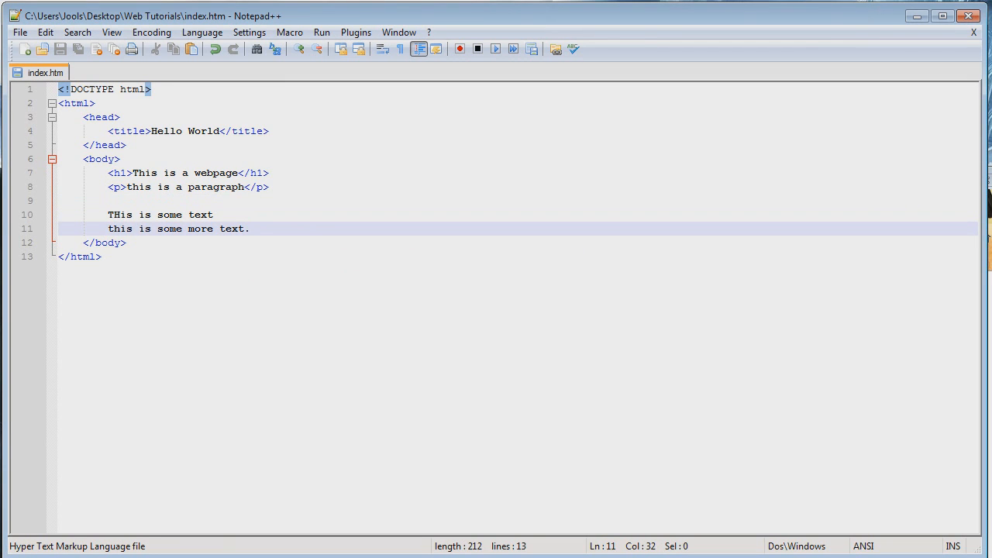
# Click through the heading and paragraph lines, add a line break, and close index.htm.
pyautogui.click(117, 172)
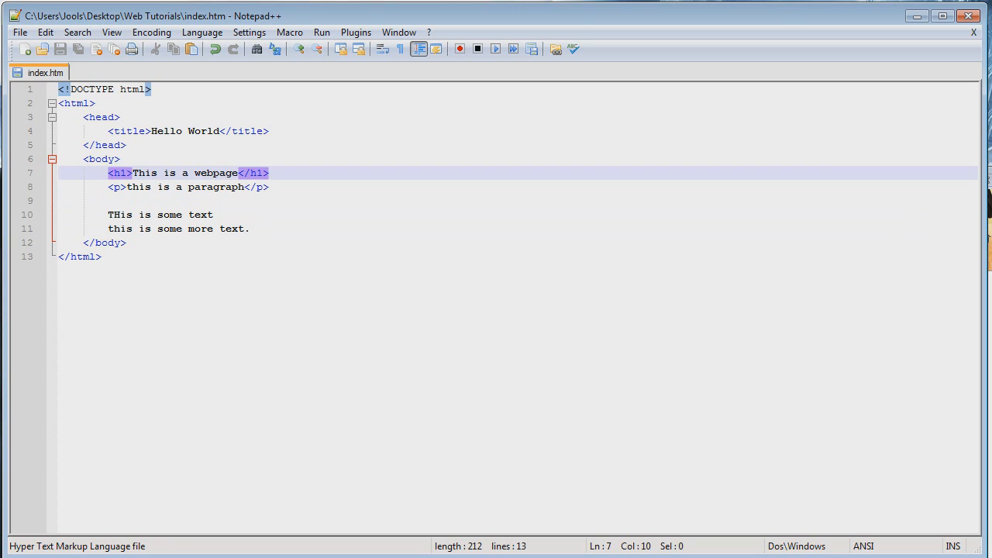
pyautogui.click(269, 172)
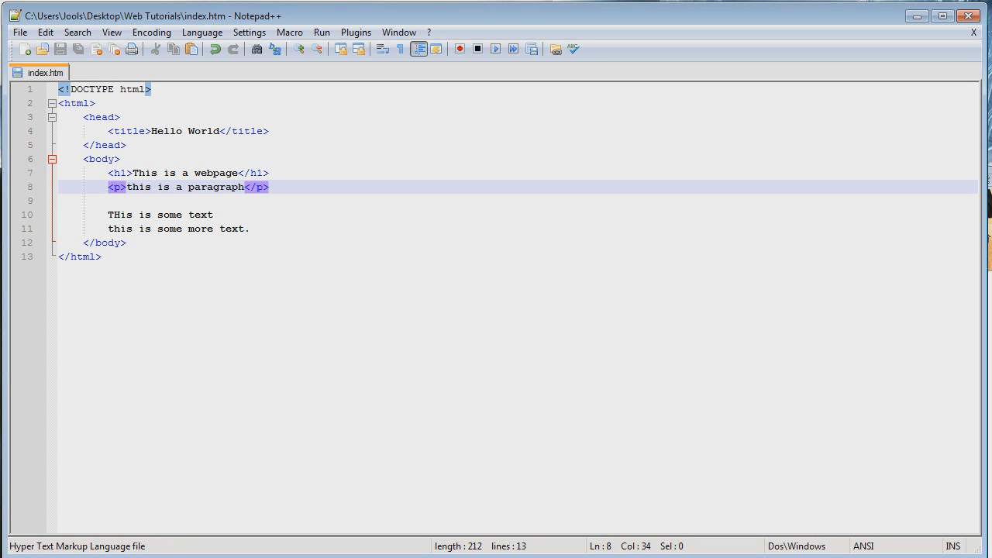
pyautogui.click(269, 186)
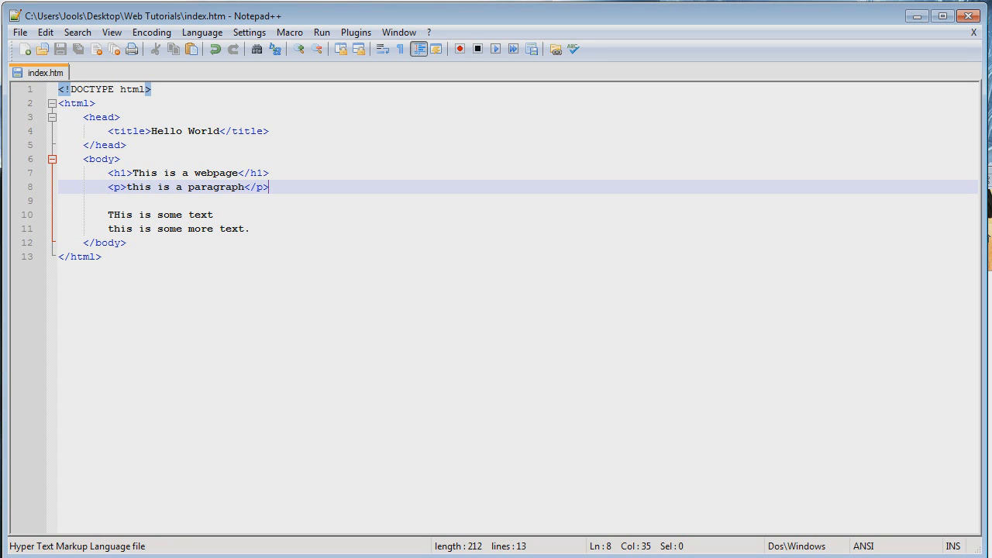
pyautogui.click(146, 173)
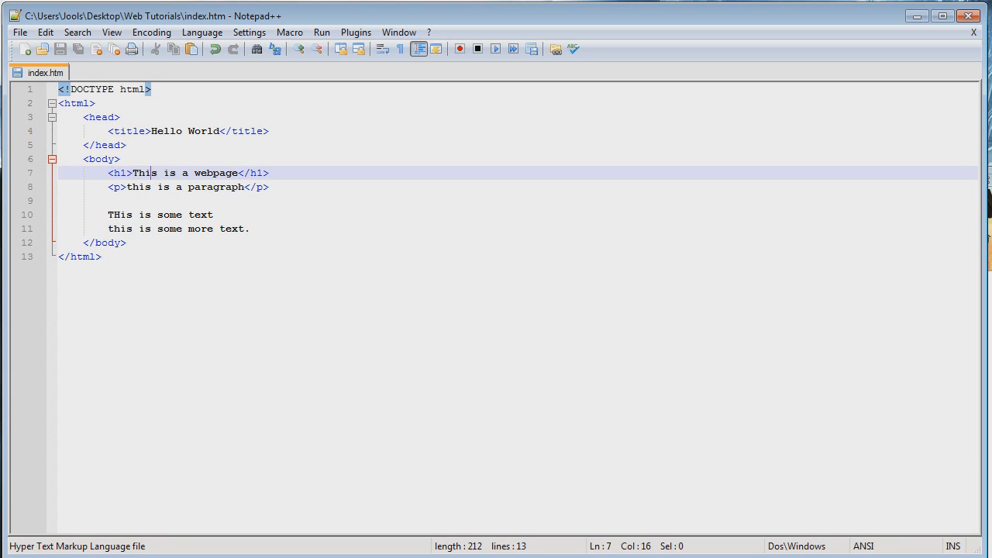
pyautogui.click(270, 173)
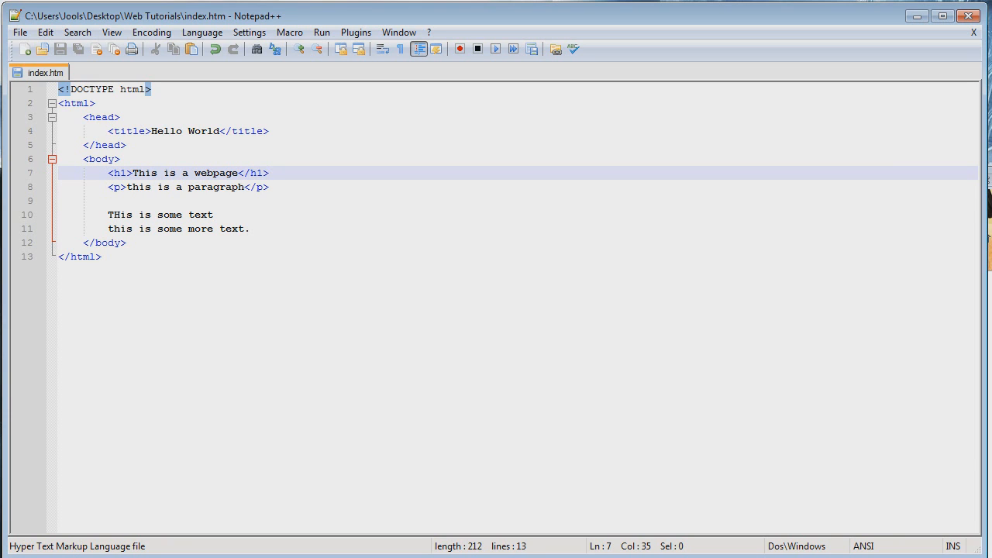
pyautogui.press('Enter')
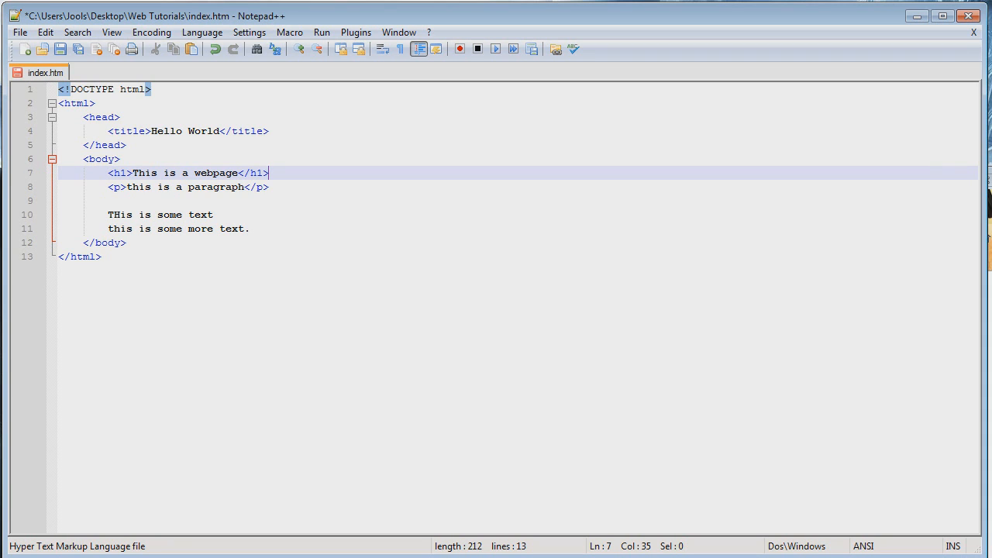
pyautogui.click(171, 215)
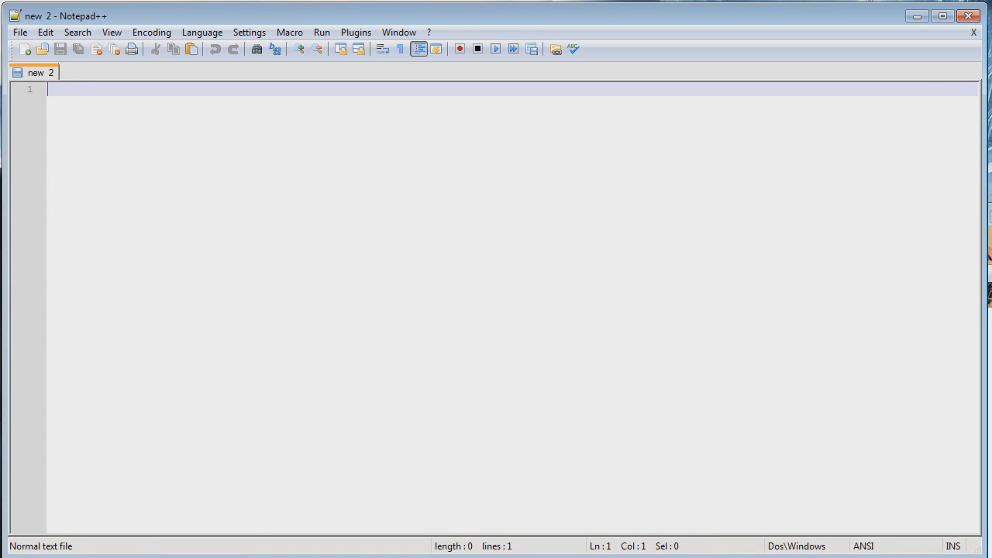
# Shrink the editor, open the Web Tutorials desktop folder, and reopen index.htm.
pyautogui.click(19, 31)
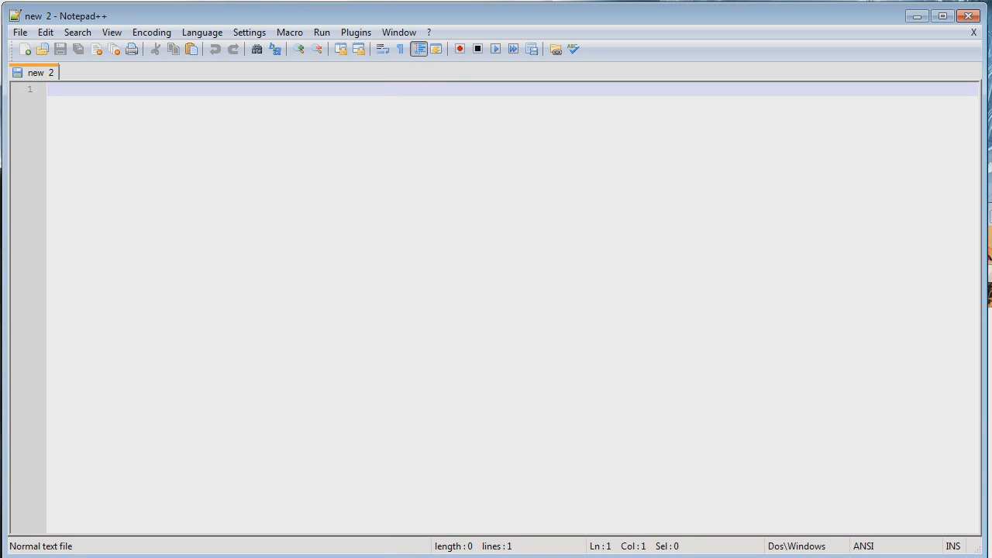
pyautogui.click(943, 16)
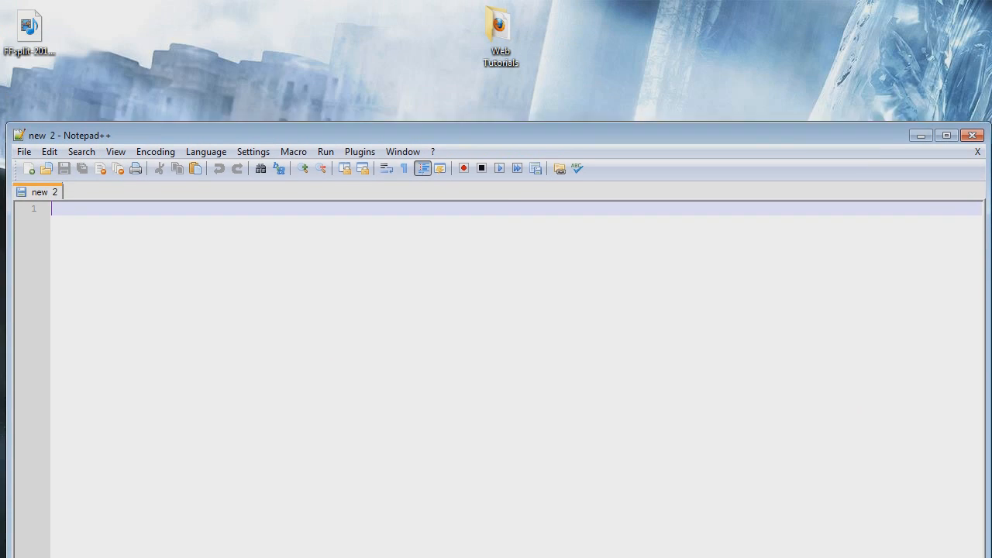
pyautogui.doubleClick(500, 27)
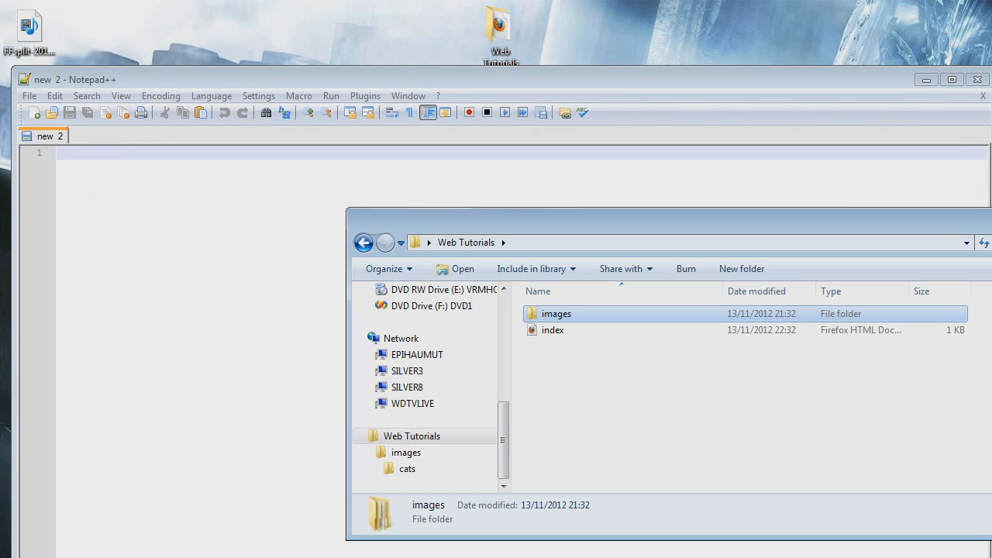
pyautogui.doubleClick(551, 330)
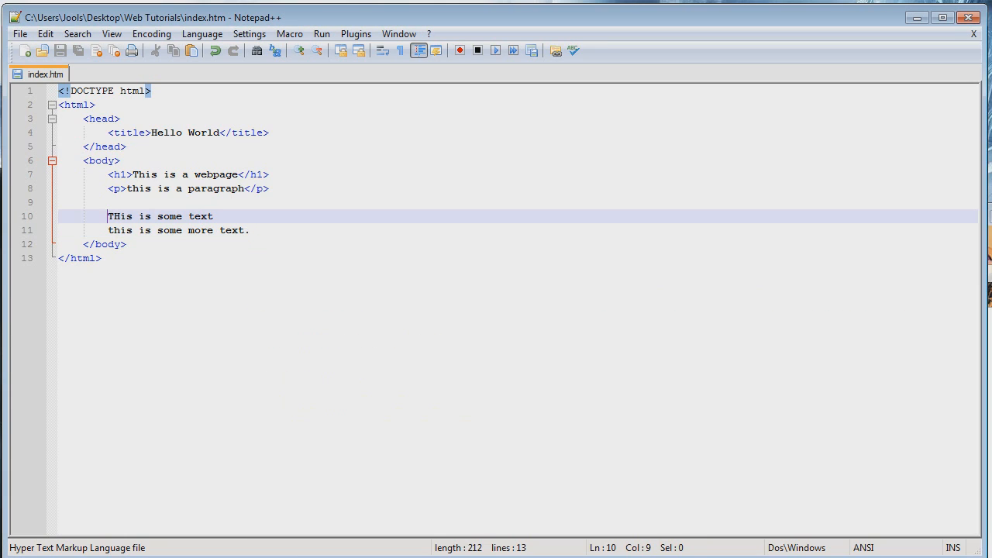
# Wrap 'THis is some text' on line 10 in <b> and </b> tags.
pyautogui.write('<b>')
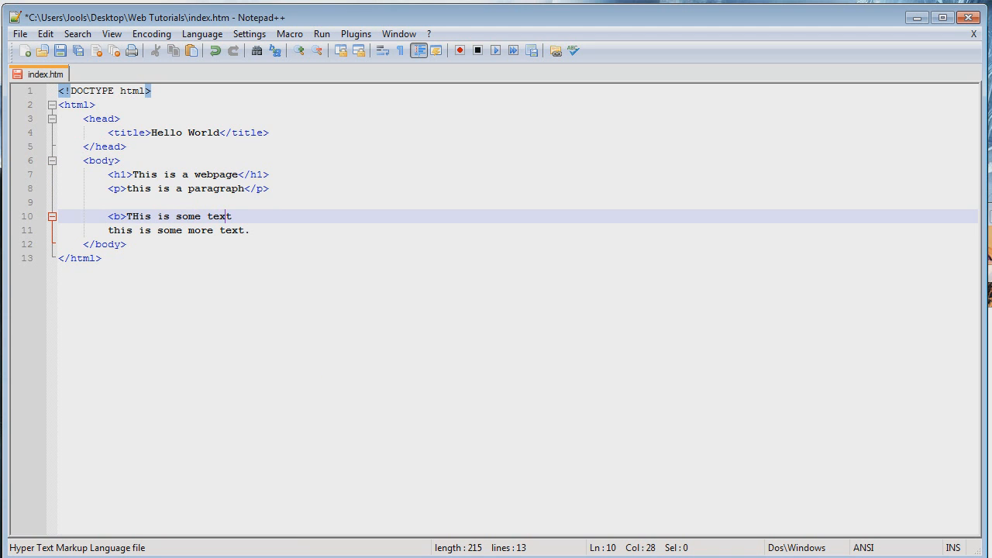
pyautogui.write('</b>')
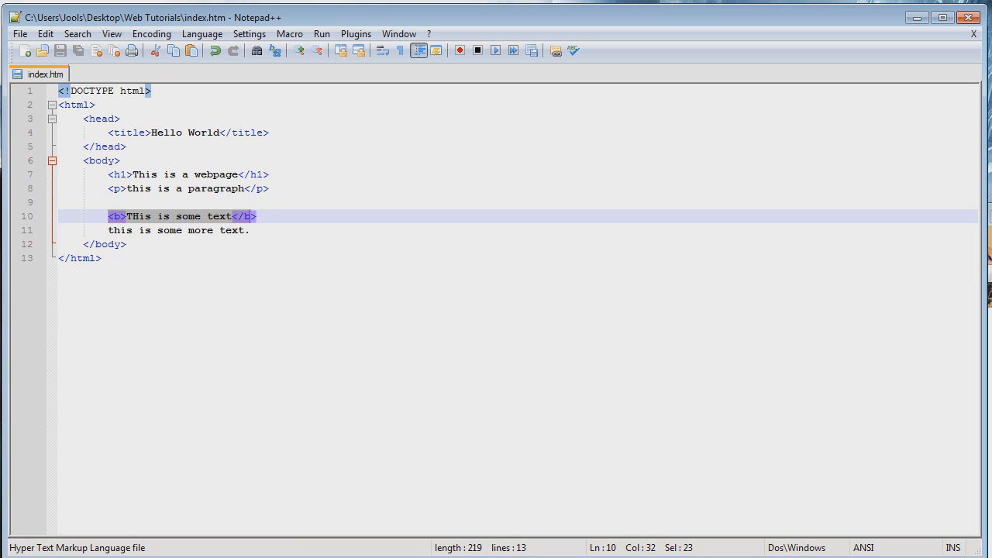
pyautogui.click(256, 216)
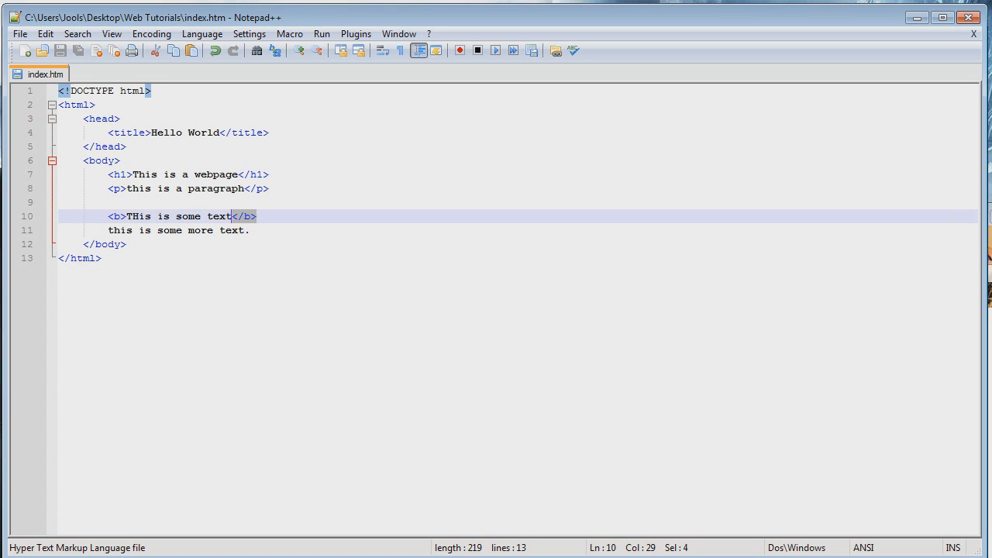
pyautogui.press('Delete')
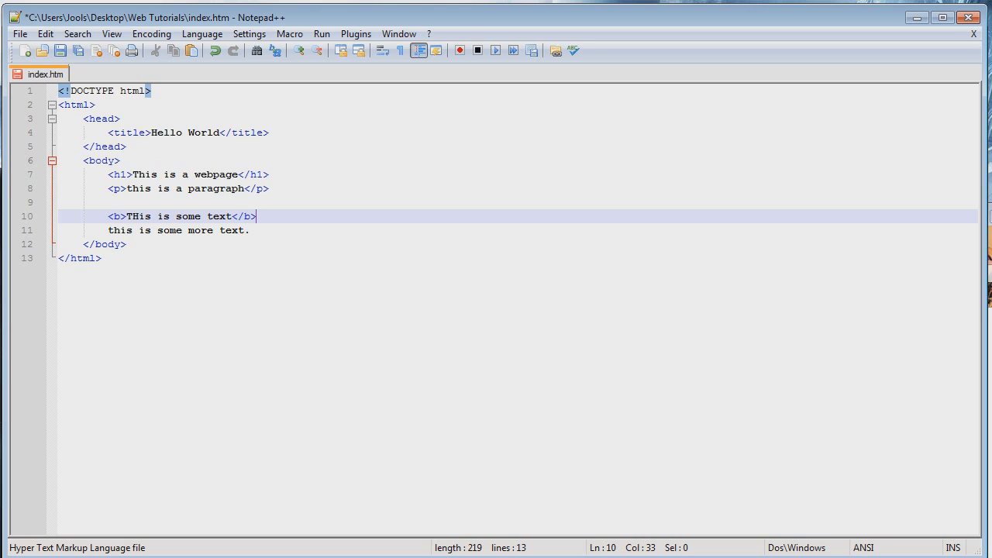
# Insert <img src="images/cats/cat.png"> after the bold text, correcting typing mistakes.
pyautogui.write('<>')
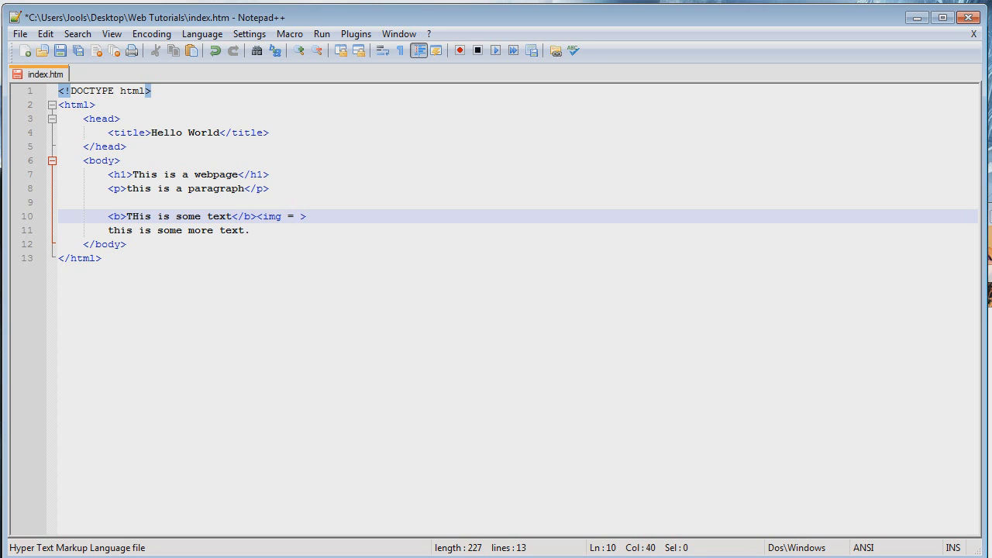
pyautogui.press('Backspace')
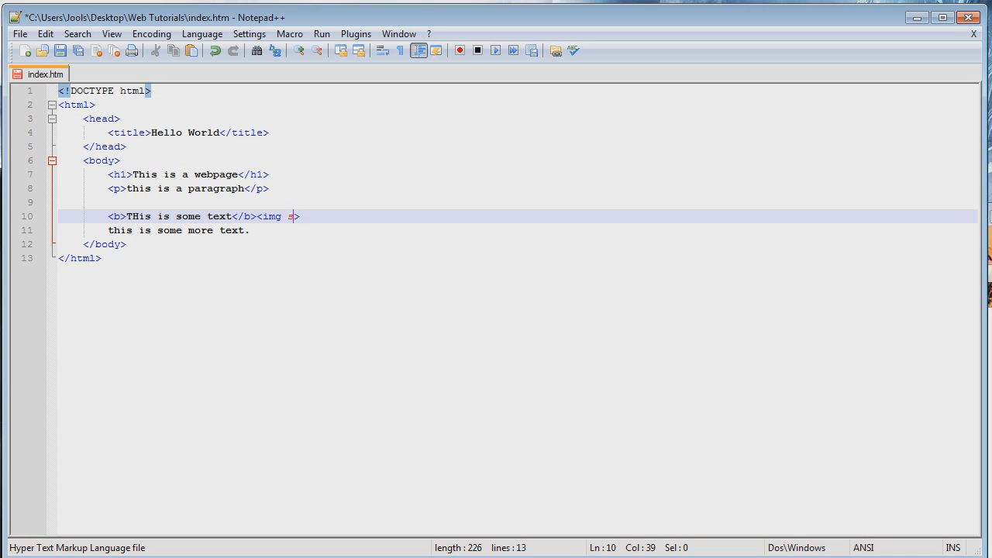
pyautogui.write('rc="')
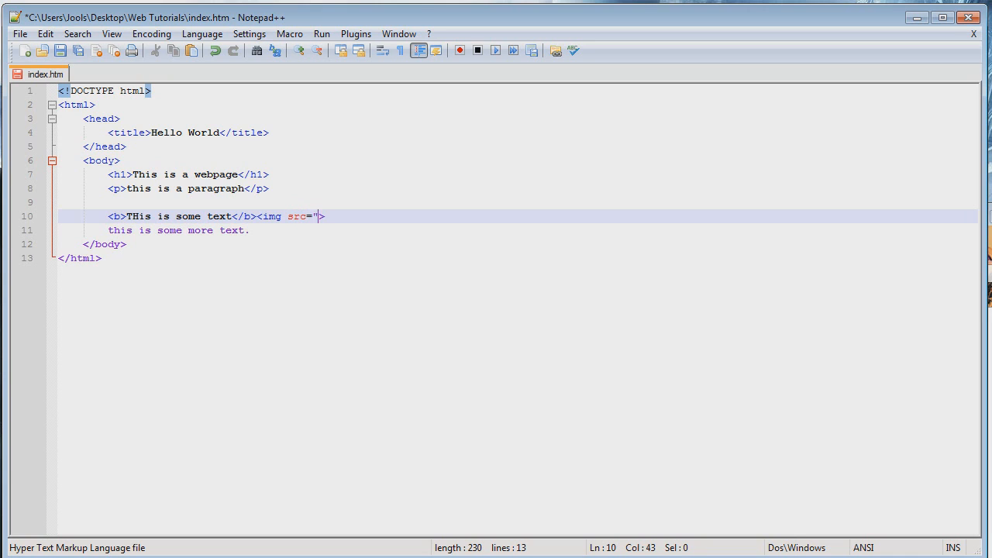
pyautogui.write('">')
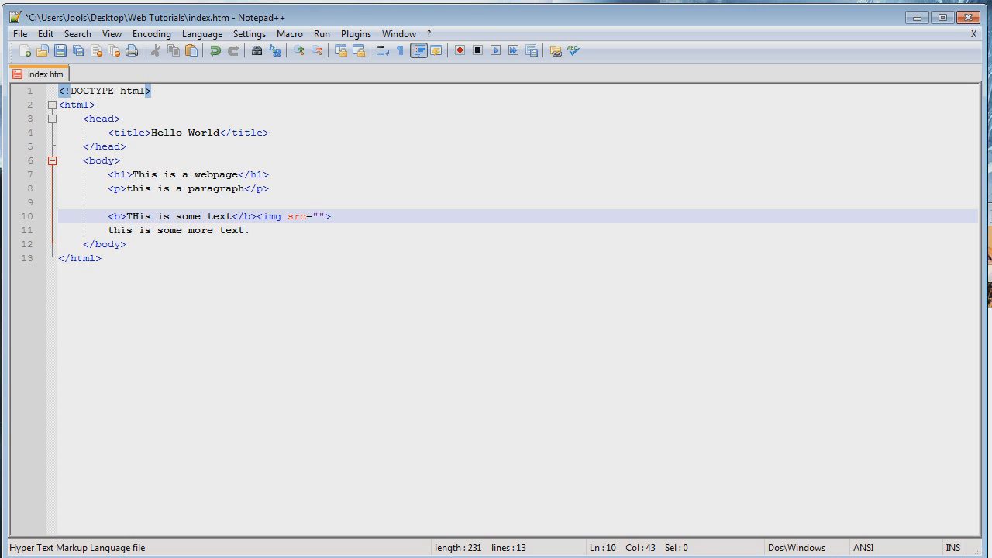
pyautogui.write('in')
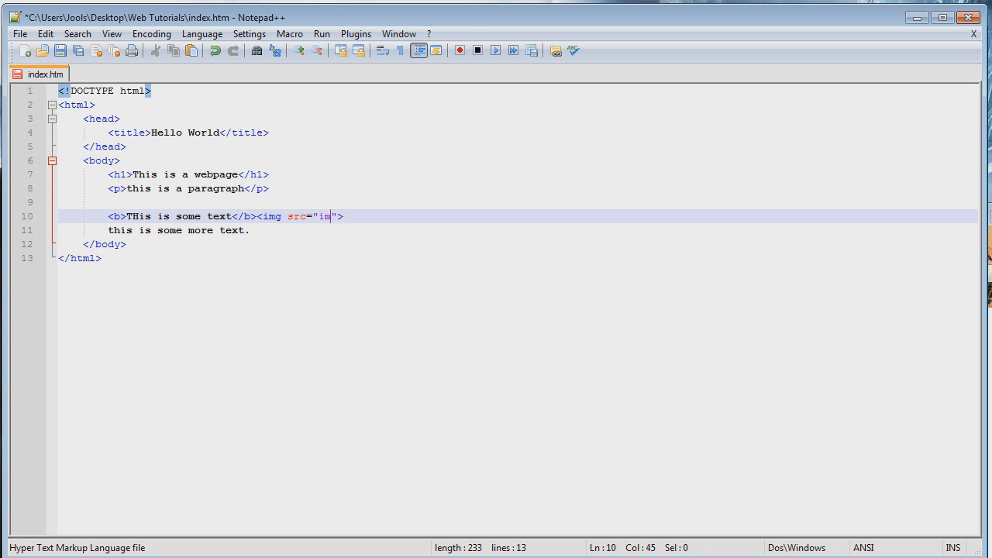
pyautogui.write('mages/')
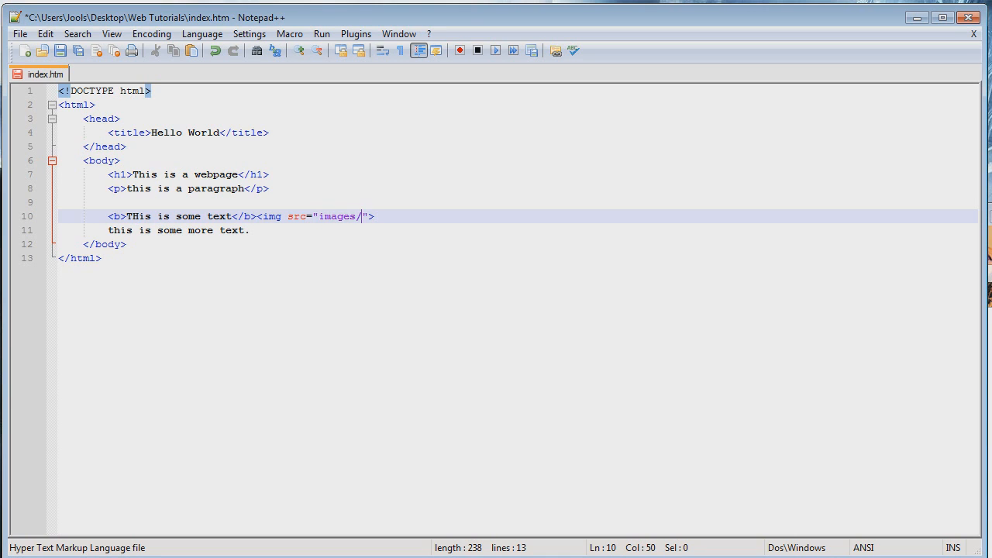
pyautogui.write('cats/')
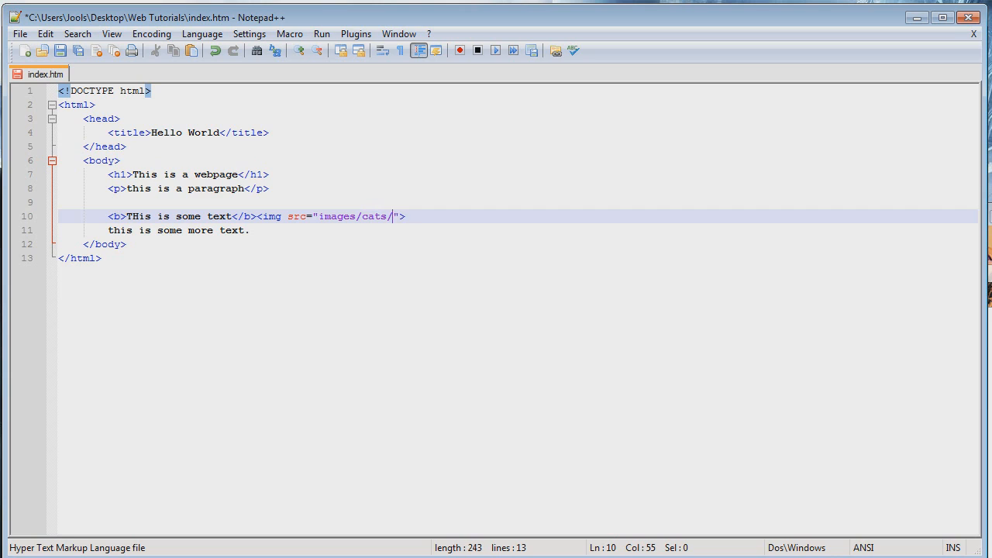
pyautogui.write('cat.pnh')
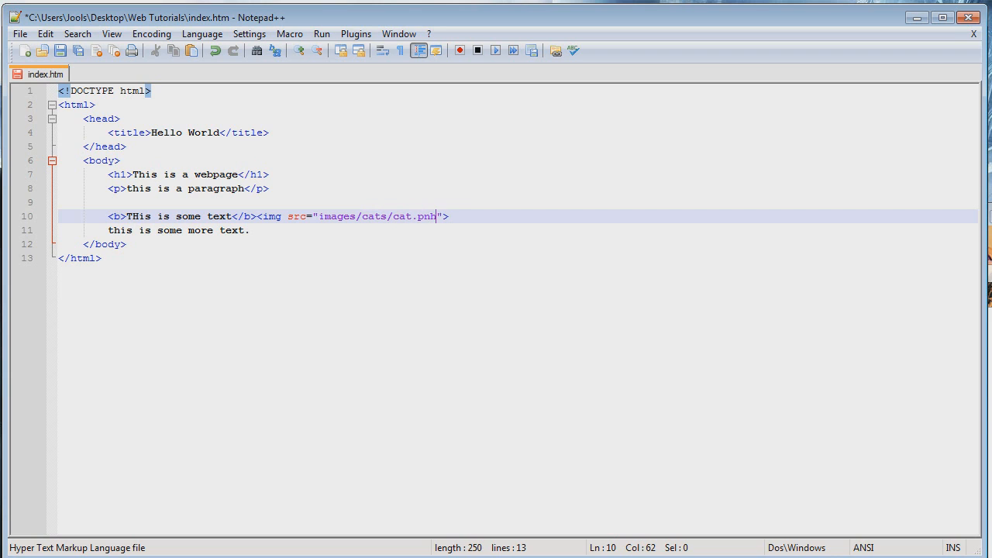
pyautogui.write('g')
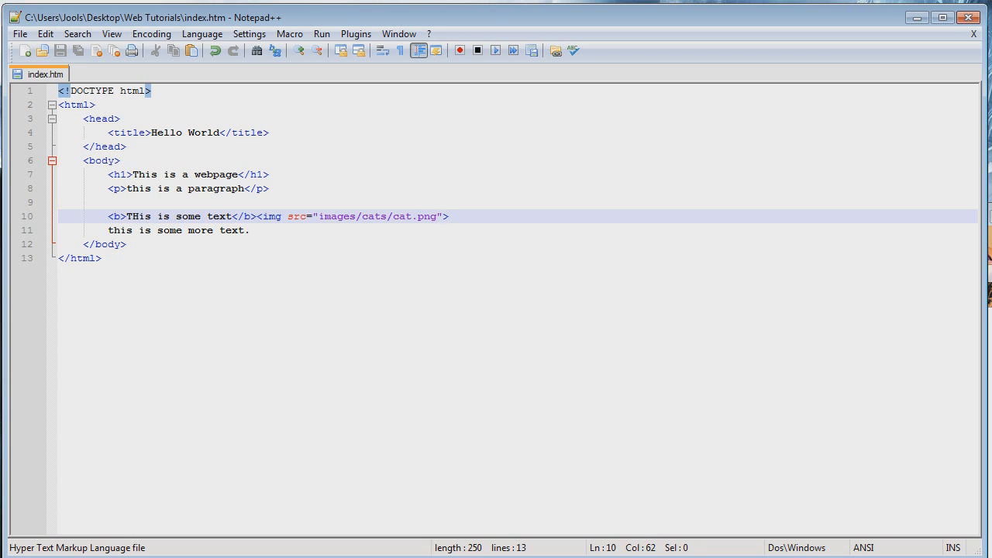
pyautogui.click(261, 216)
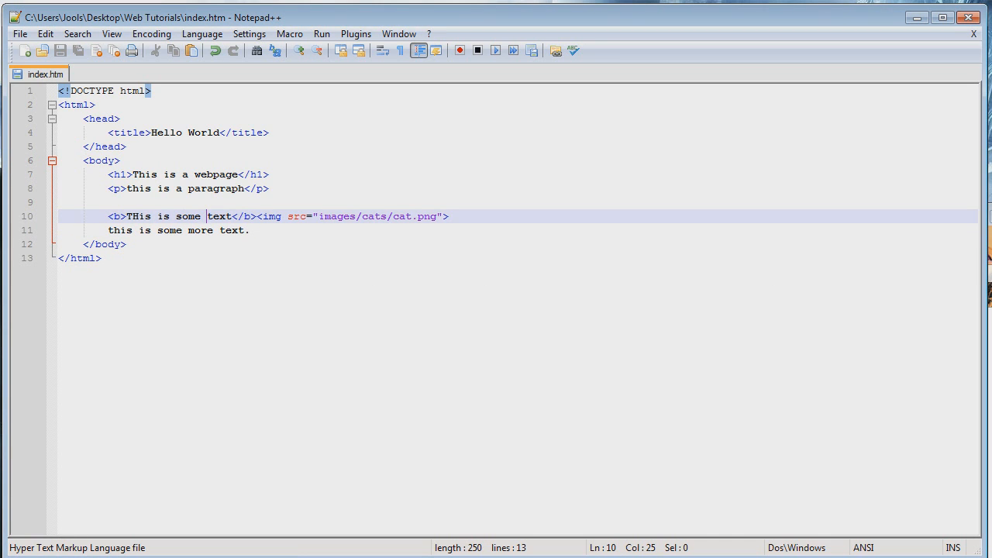
pyautogui.click(250, 230)
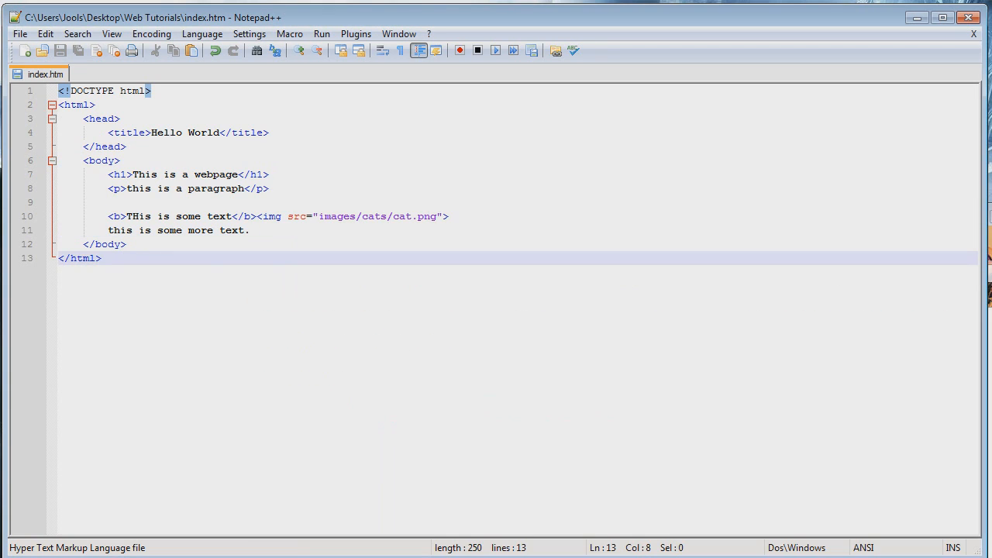
pyautogui.click(249, 230)
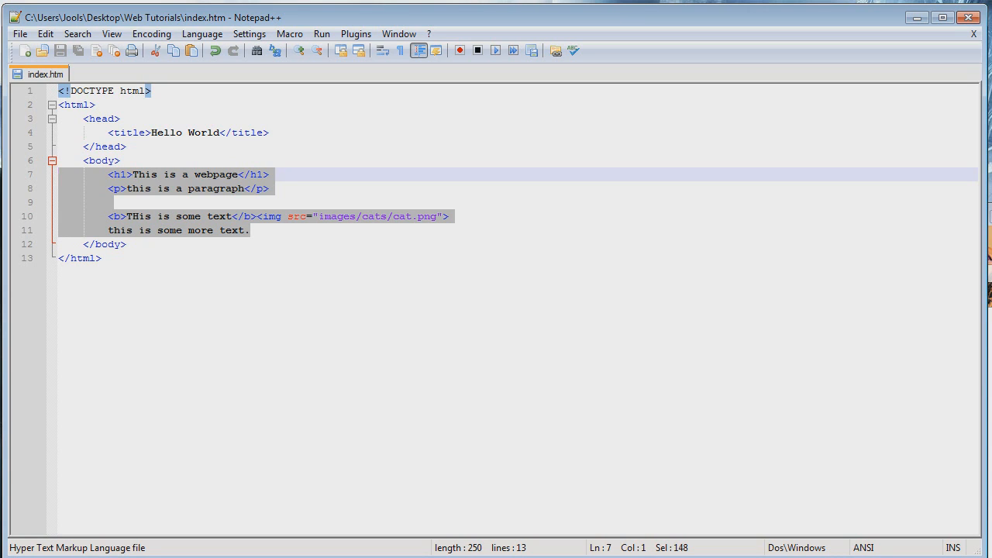
pyautogui.click(101, 258)
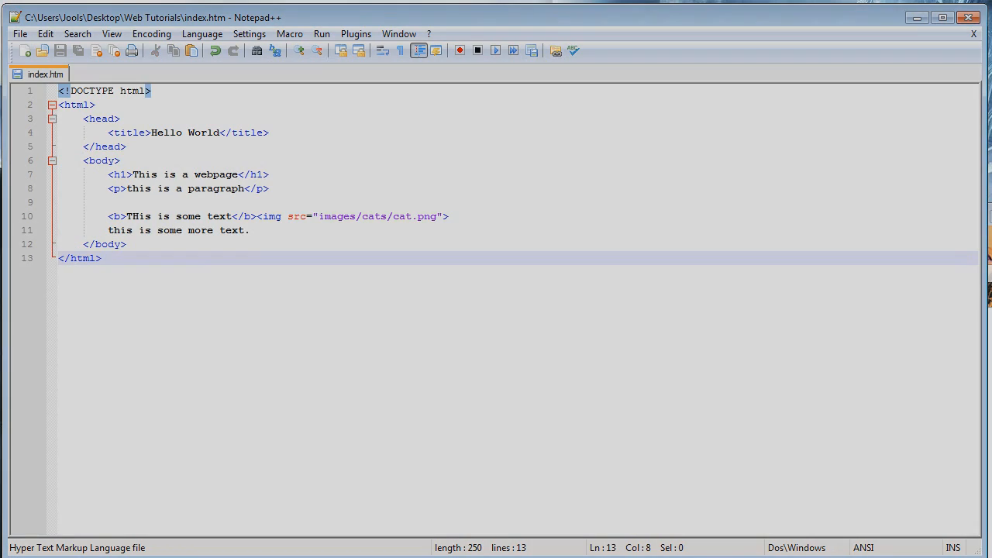